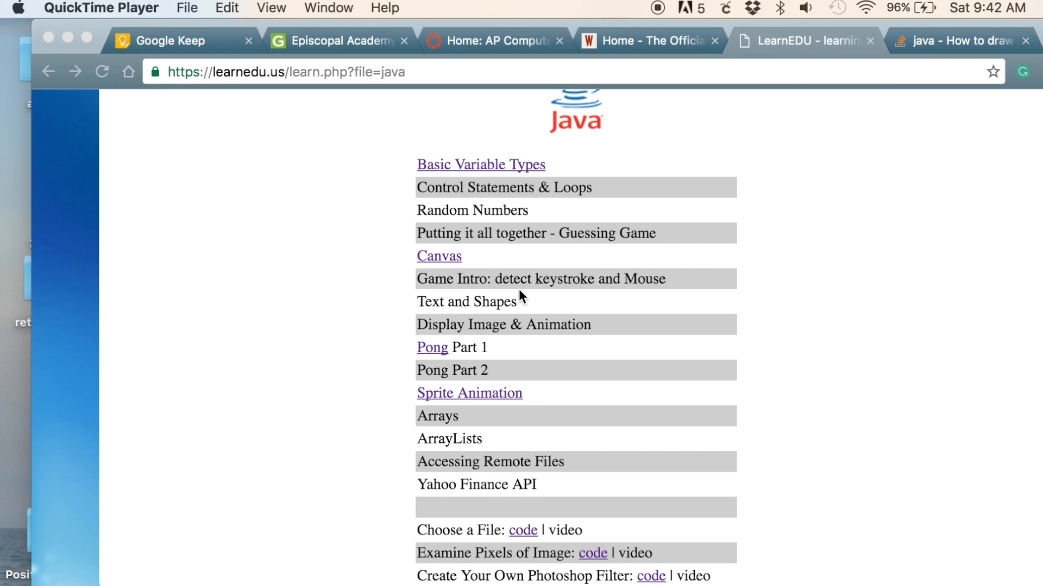
mouse_move(513, 289)
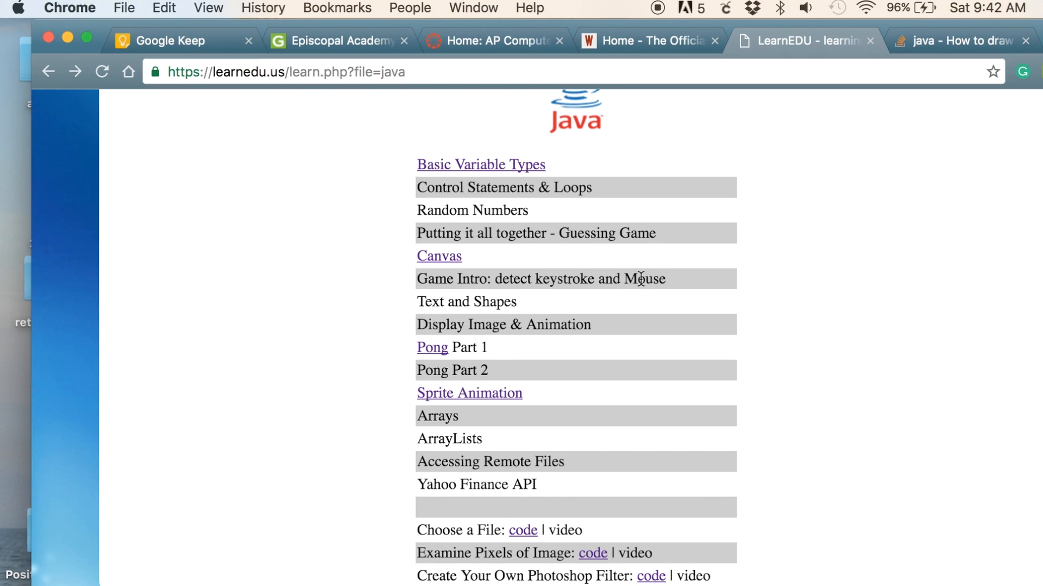
mouse_move(435, 317)
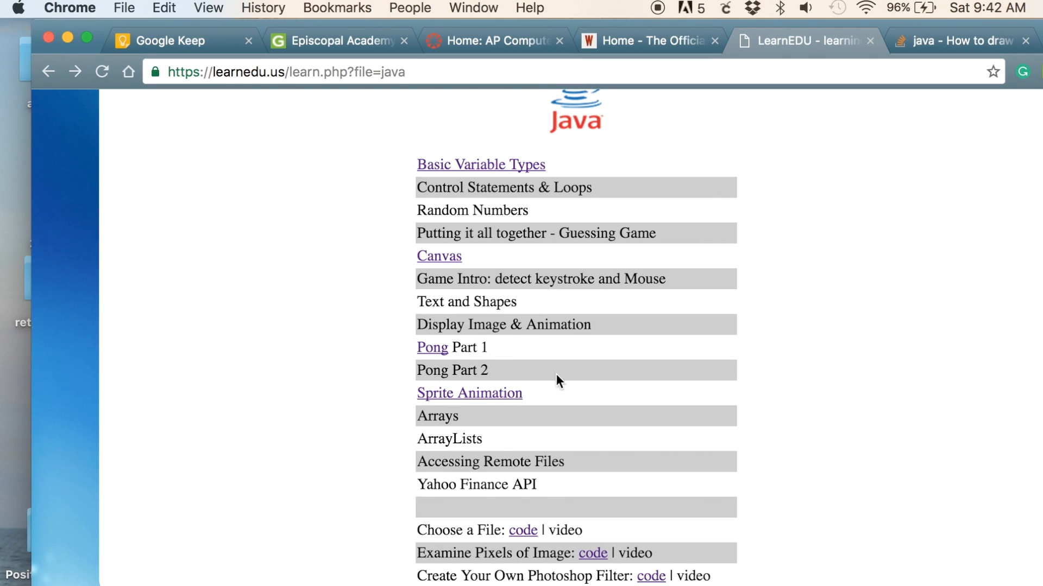
mouse_move(596, 330)
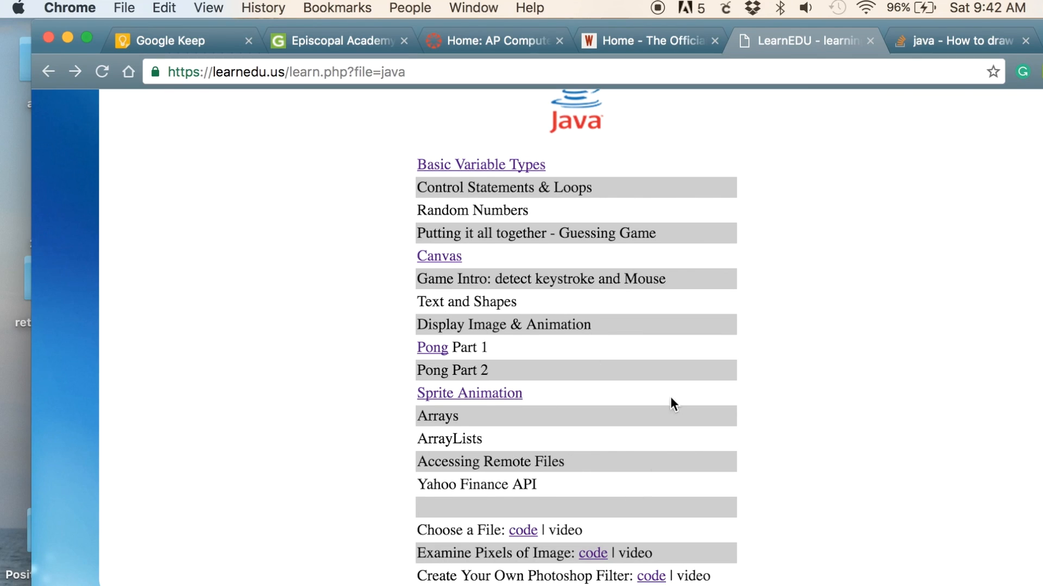
mouse_move(556, 513)
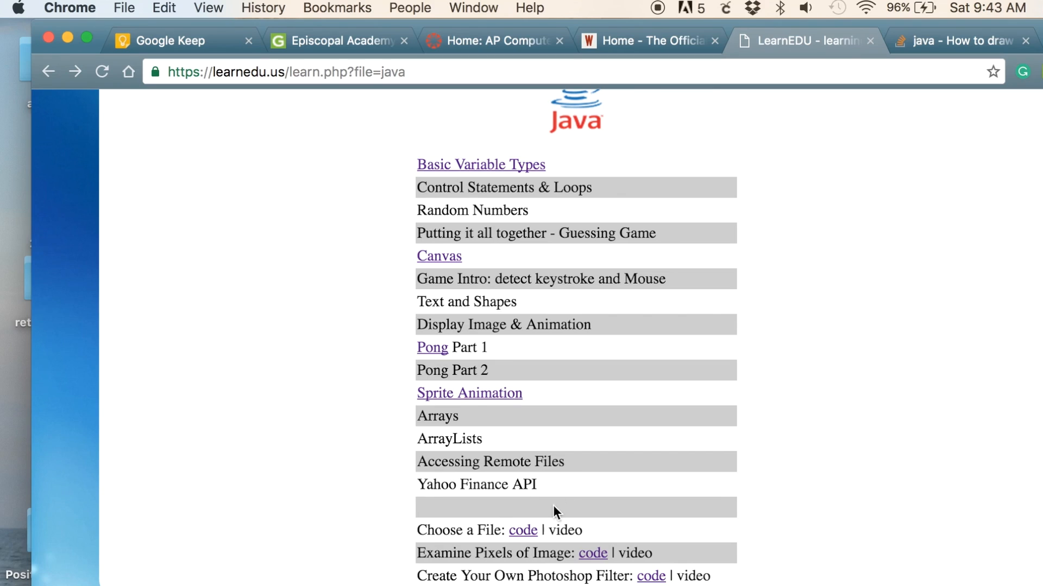
mouse_move(869, 544)
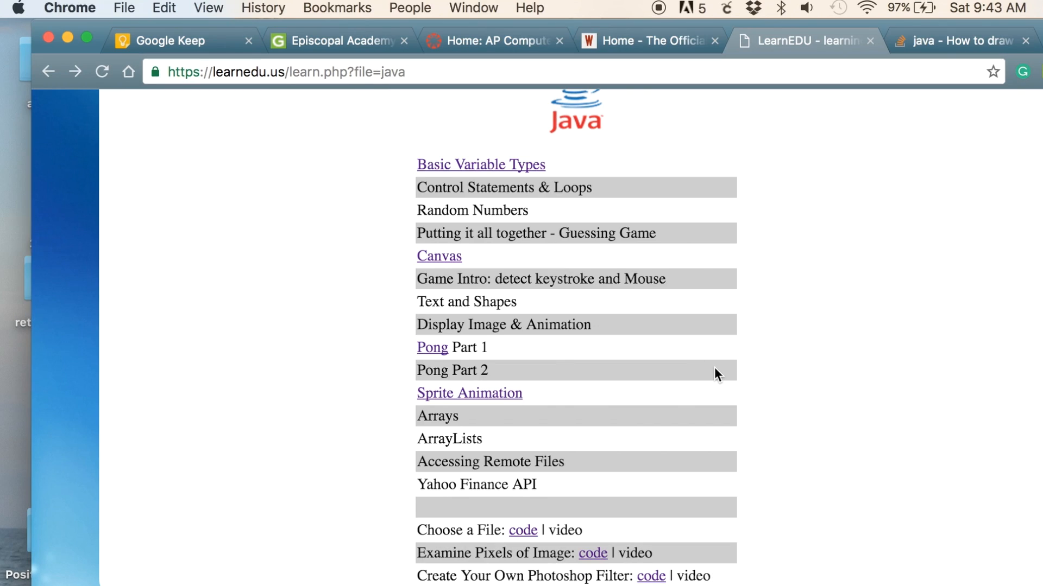
mouse_move(494, 235)
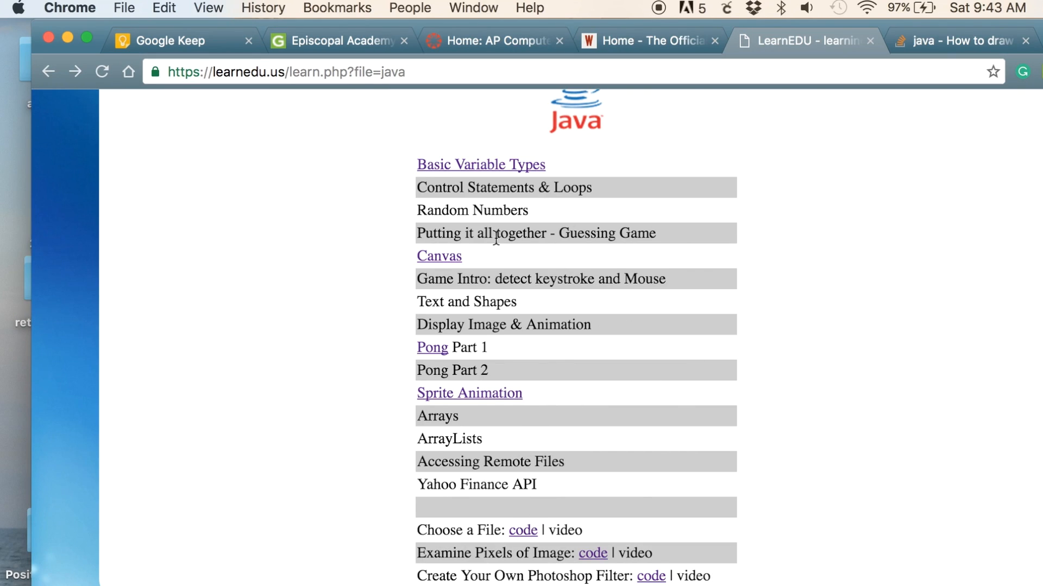
Create a new class named Starter in the imageFilter project for the JFrame starter code.
click(470, 393)
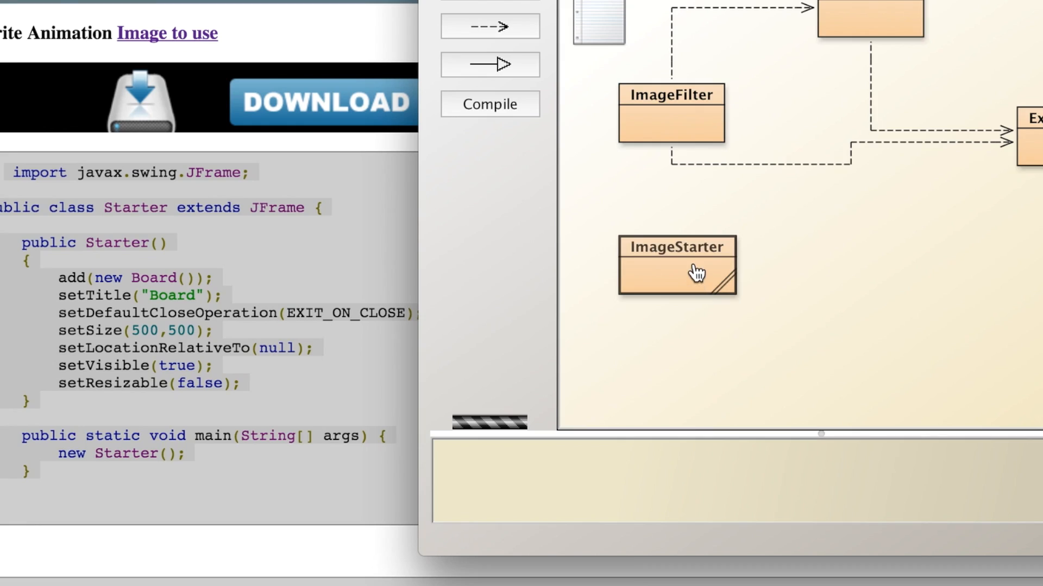
right_click(693, 273)
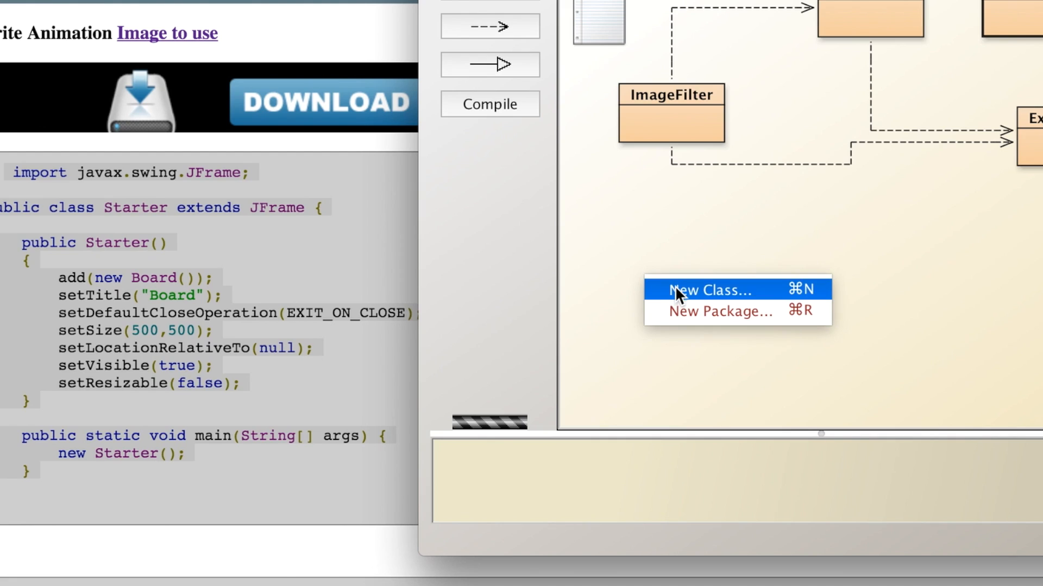
click(685, 290)
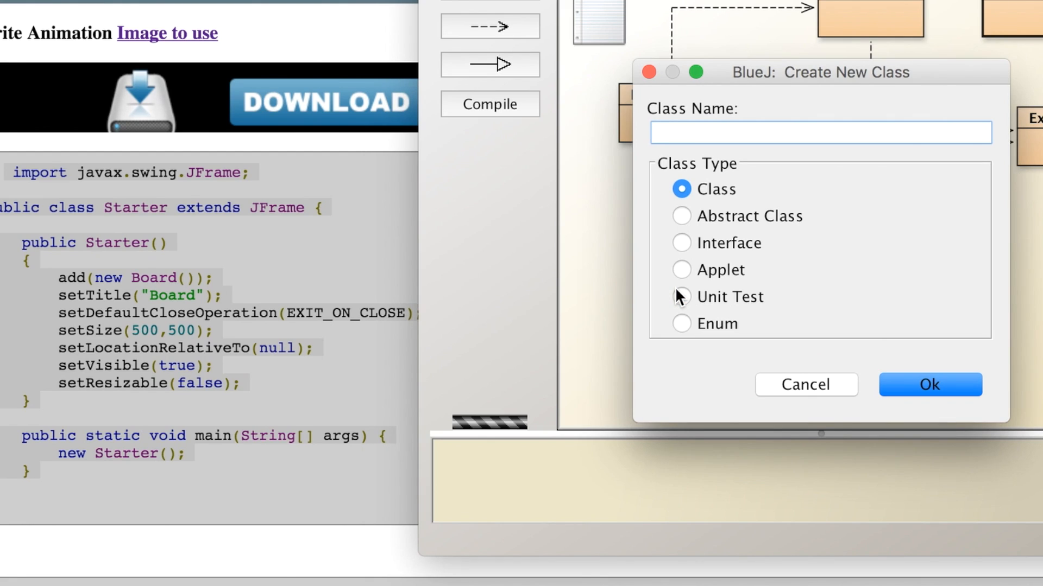
text(St)
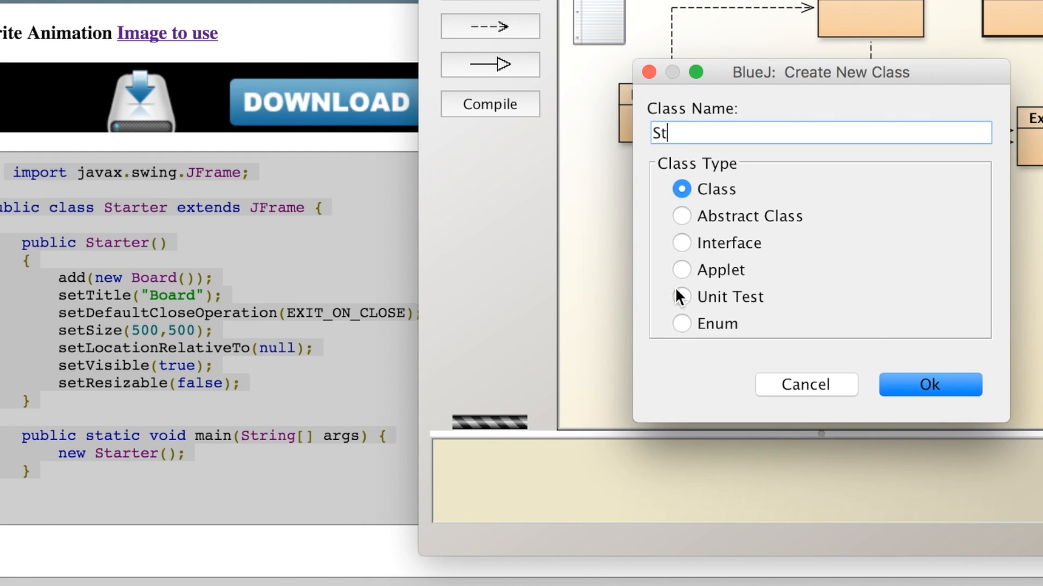
click(930, 385)
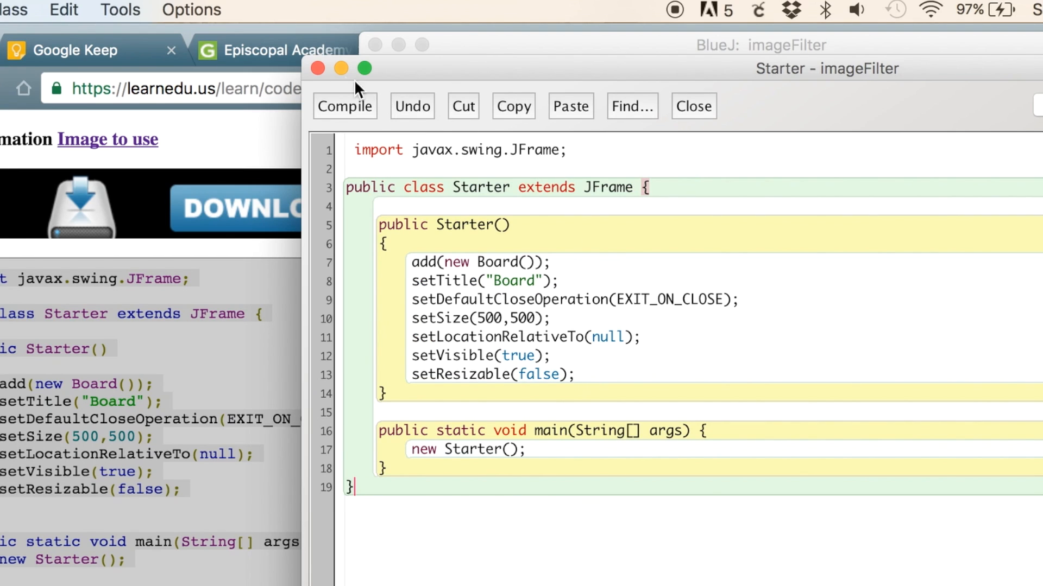
click(694, 106)
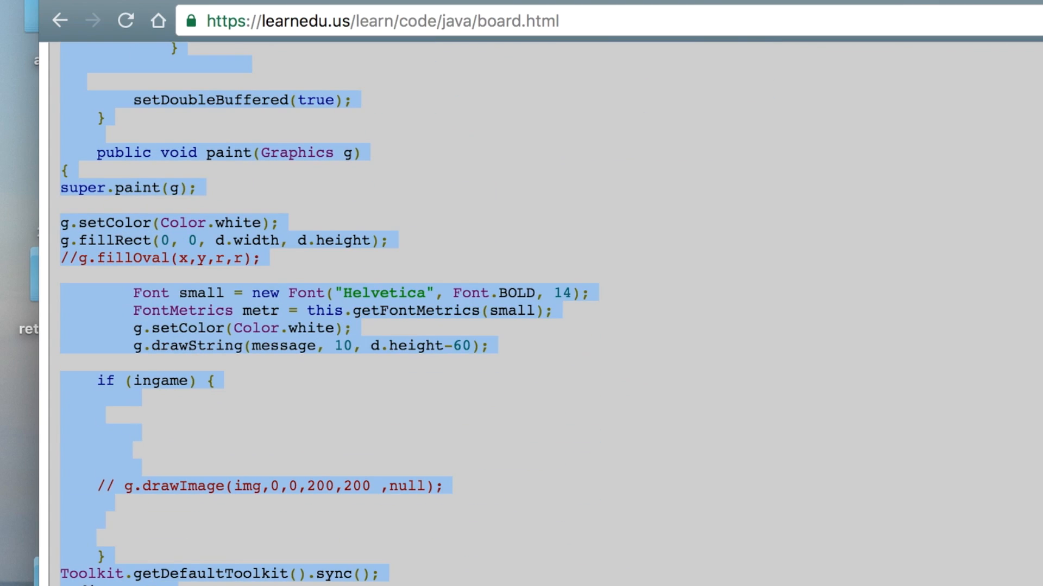
Create a Board class and open its source to hold the tutorial's Board code.
scroll(down, 3)
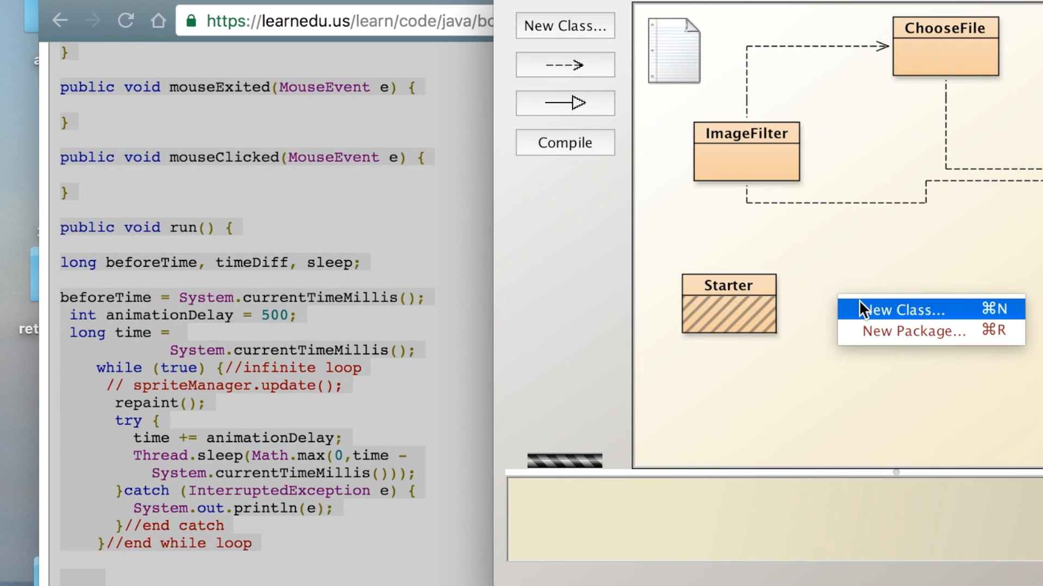
click(904, 309)
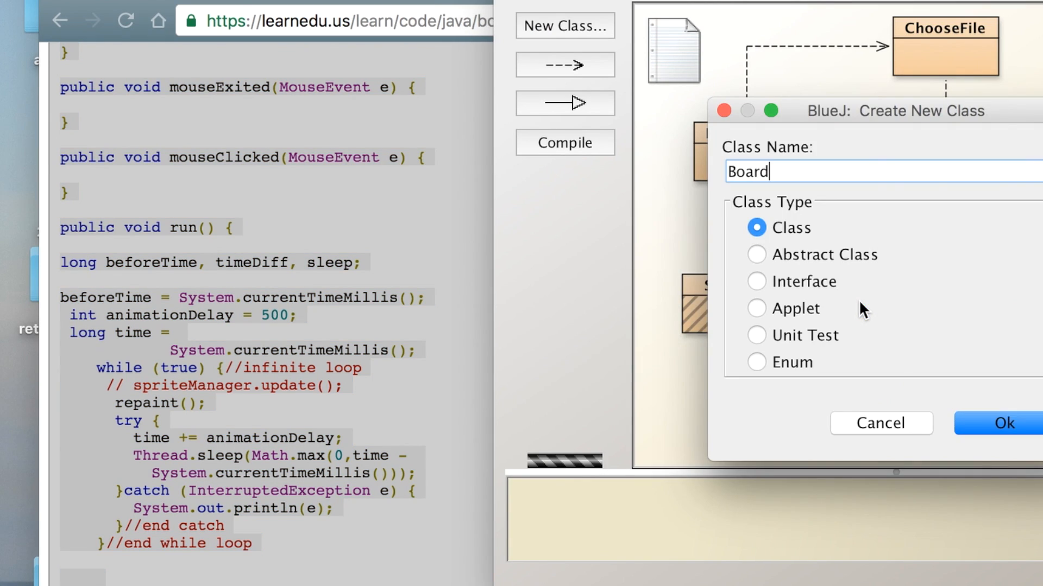
click(1011, 438)
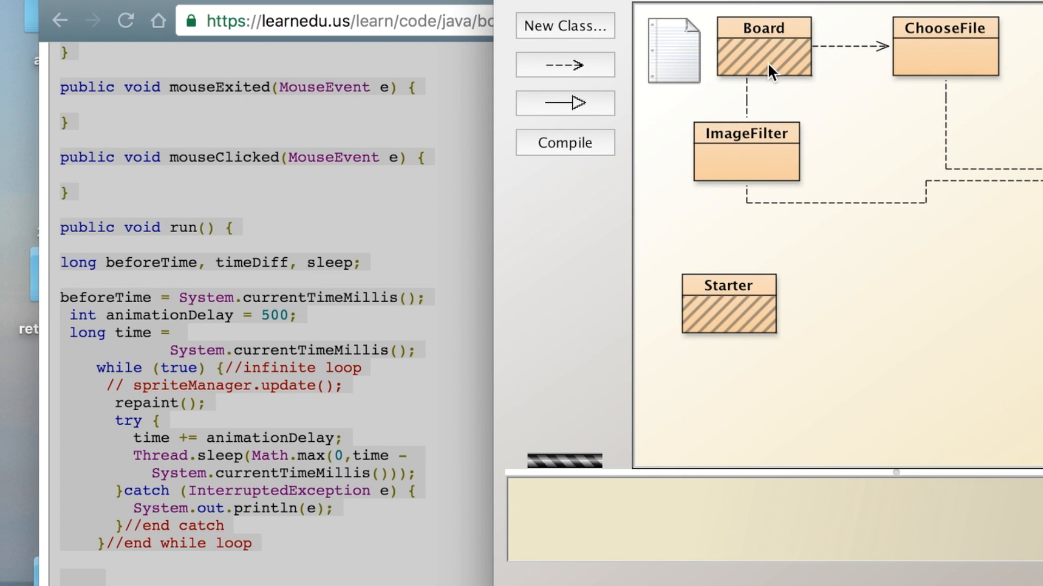
double_click(762, 49)
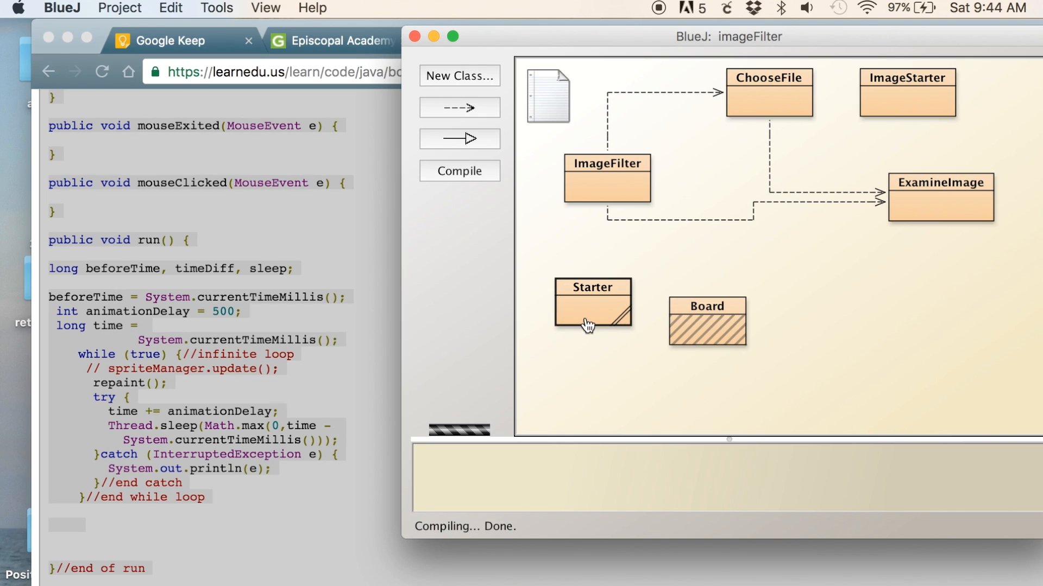
Compile Board and run Starter's void main(String[] args) with no arguments.
right_click(695, 327)
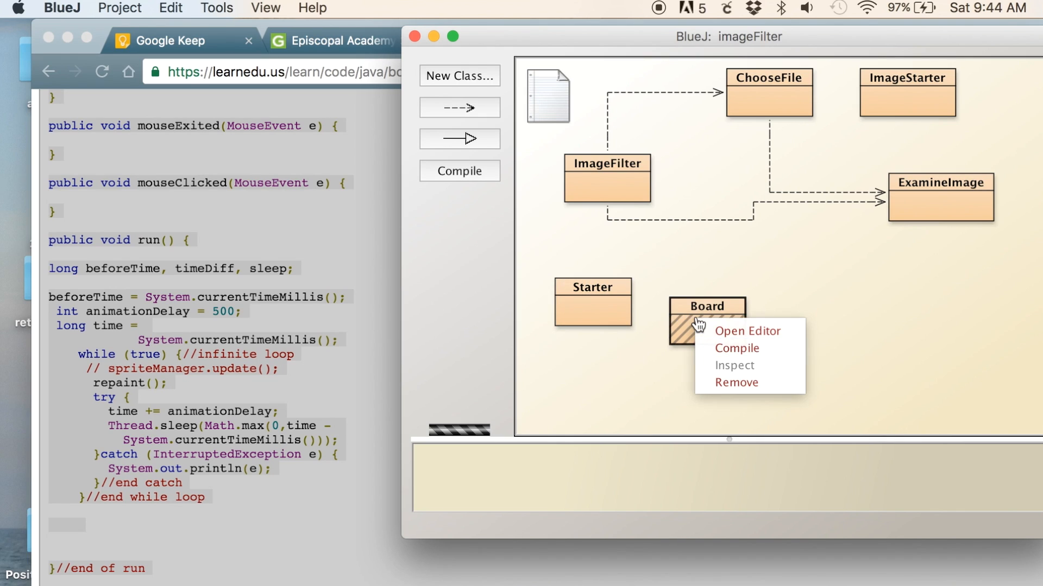
click(736, 348)
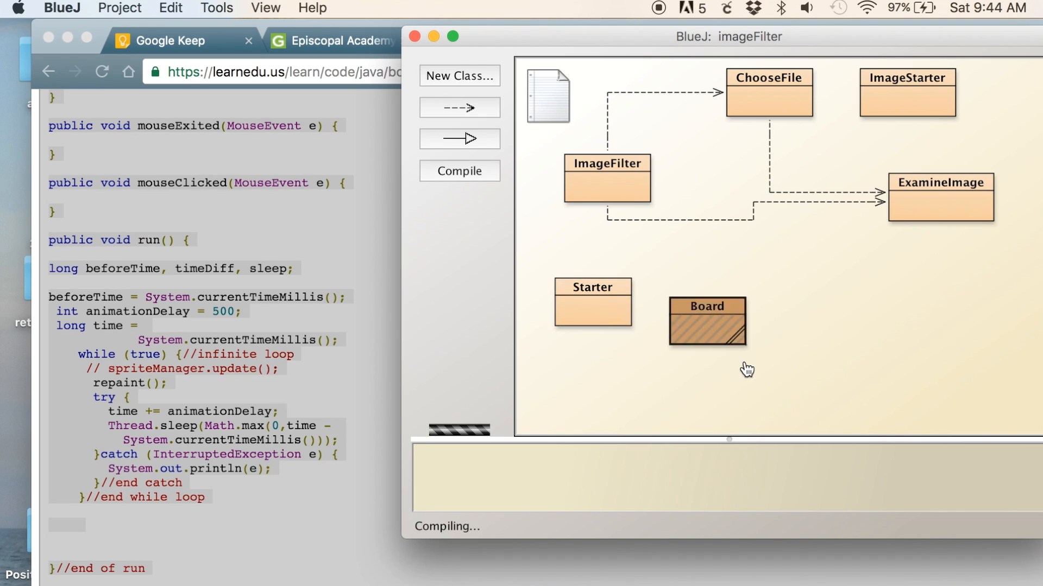
click(593, 302)
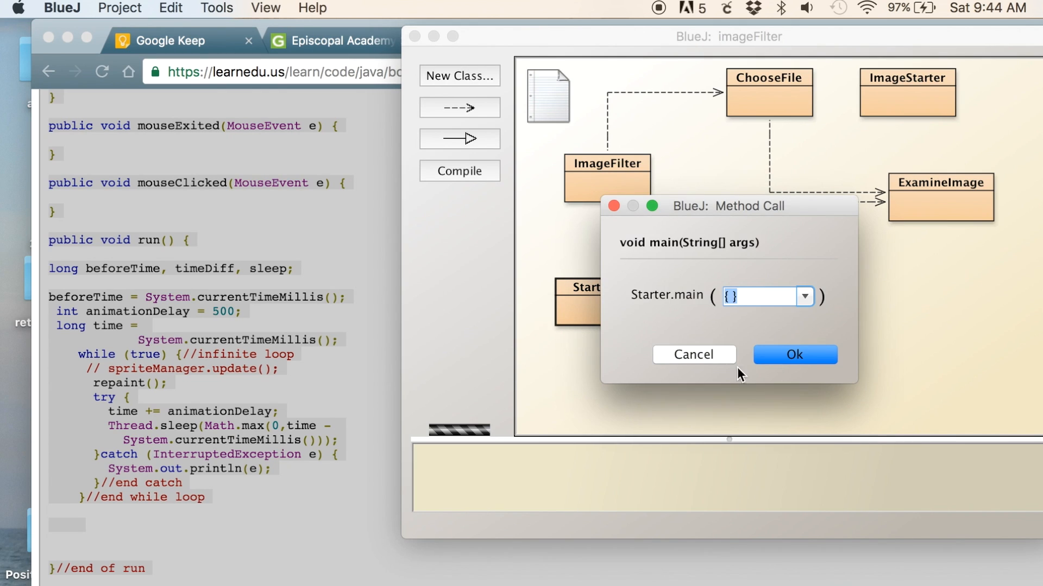
click(794, 354)
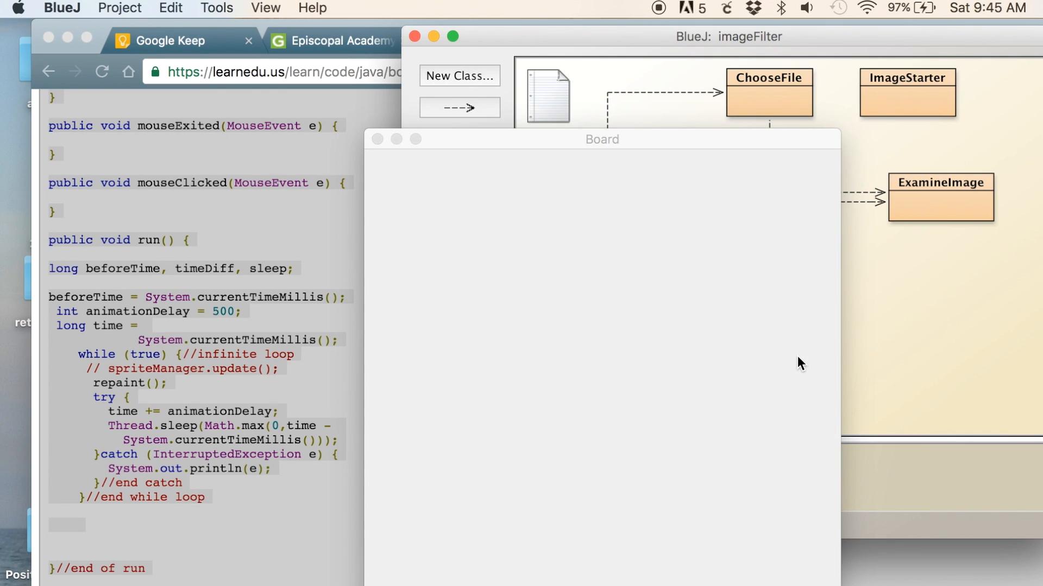
Move the empty Board window aside, then close it.
click(601, 139)
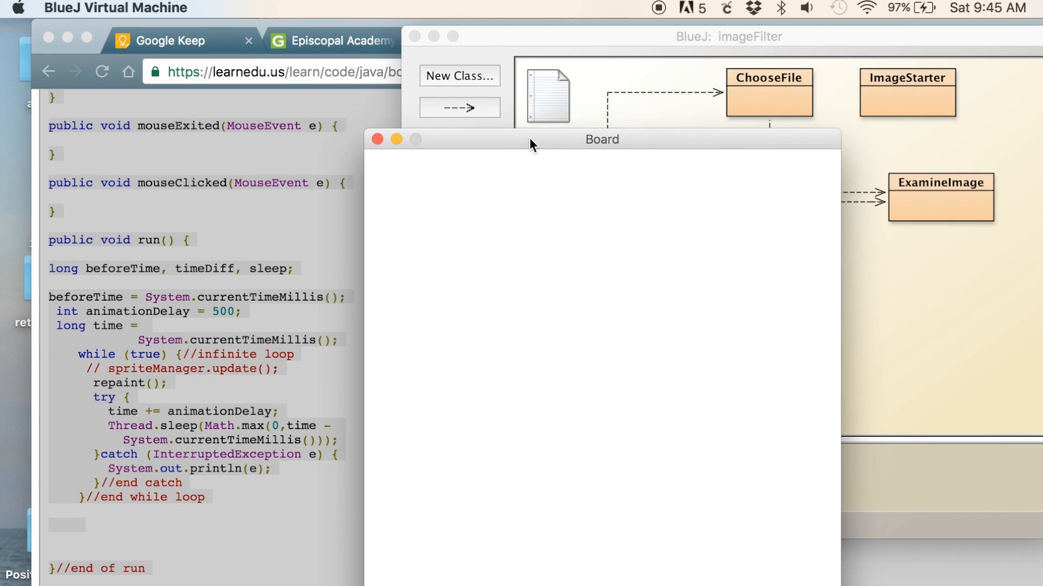
drag(599, 139, 522, 97)
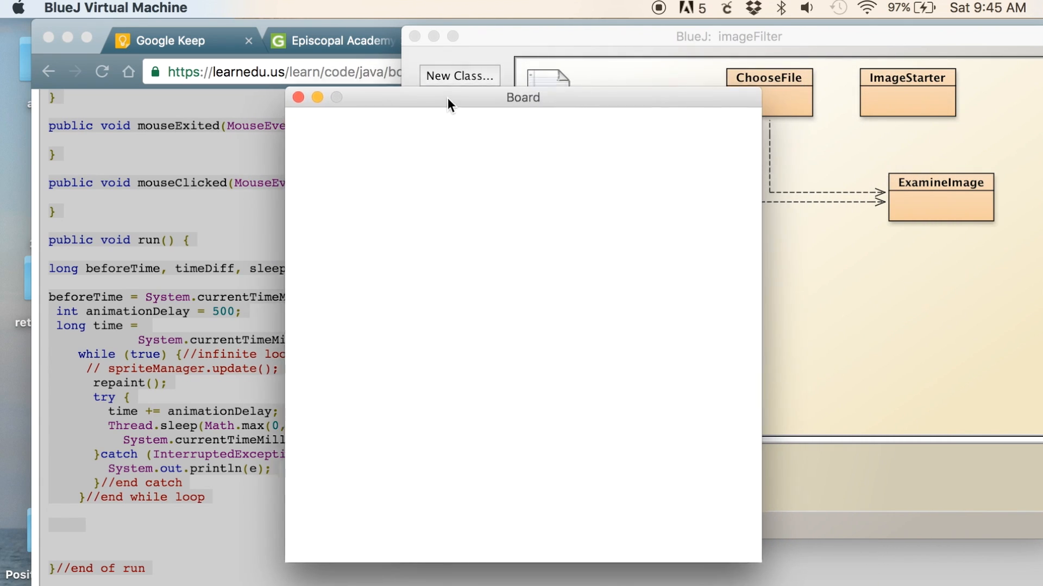
drag(452, 103, 429, 96)
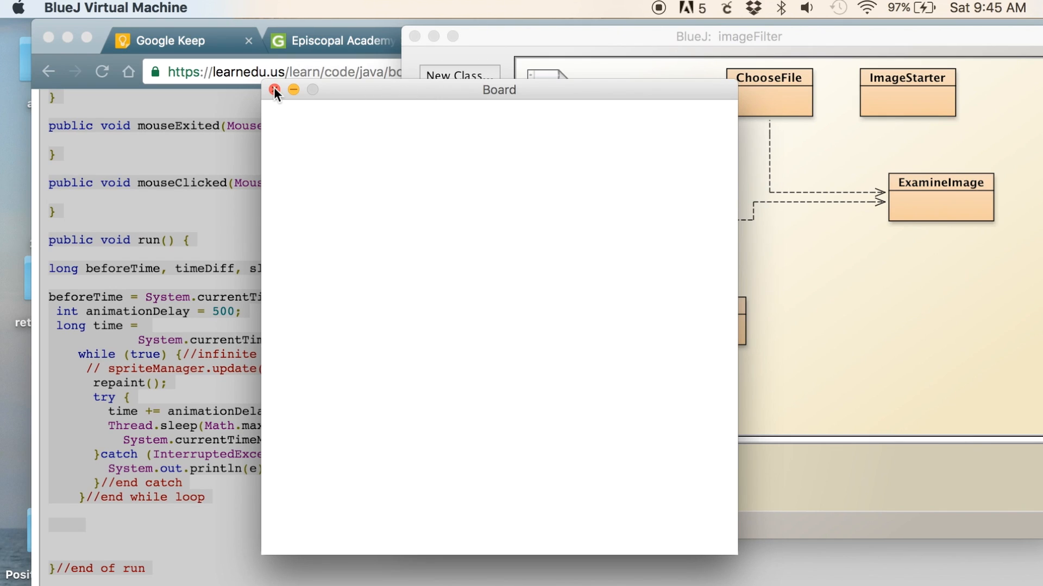
click(275, 89)
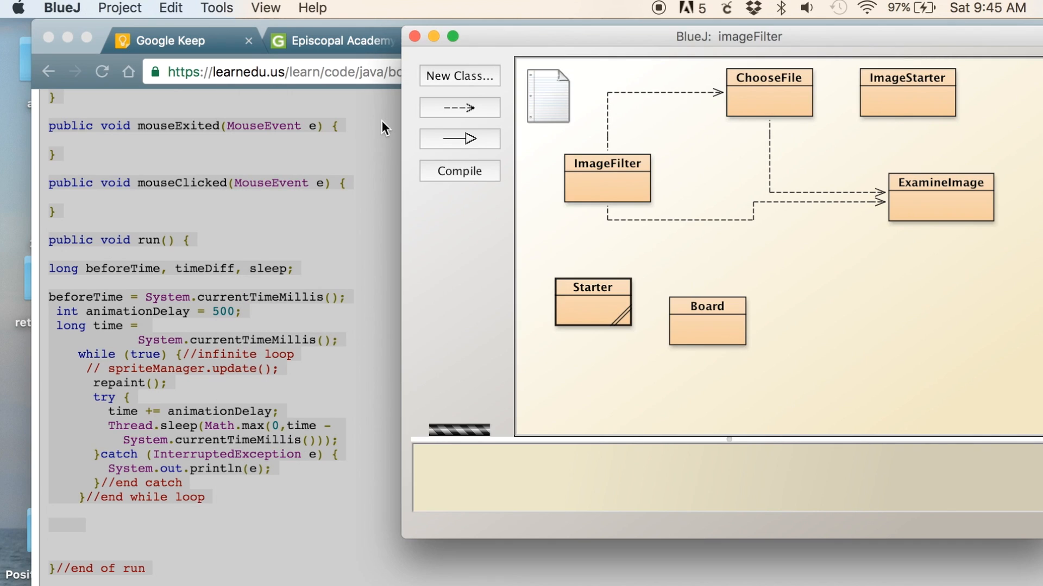
Open the Starter class source in the editor.
double_click(593, 302)
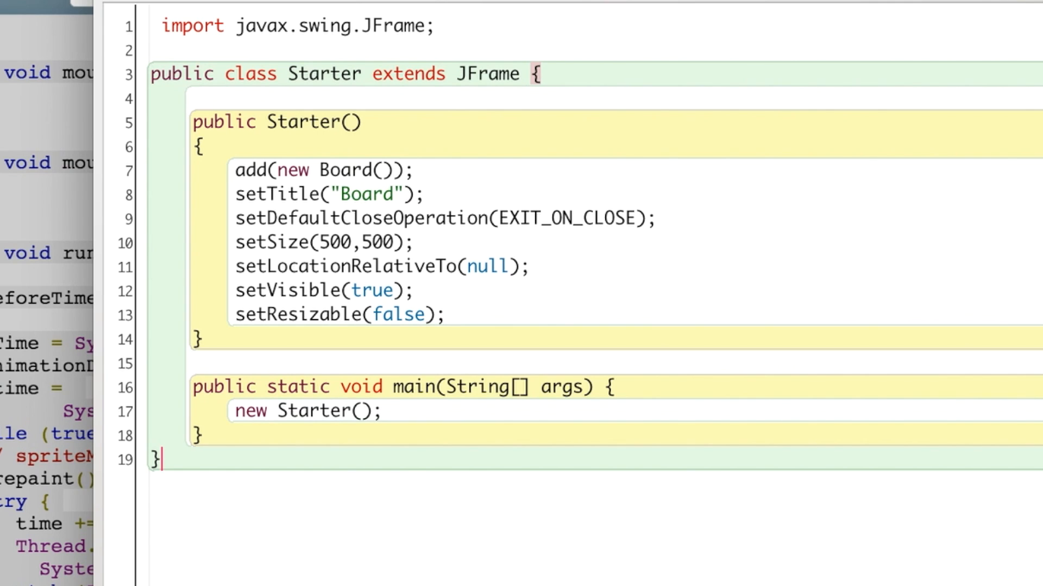
mouse_move(726, 194)
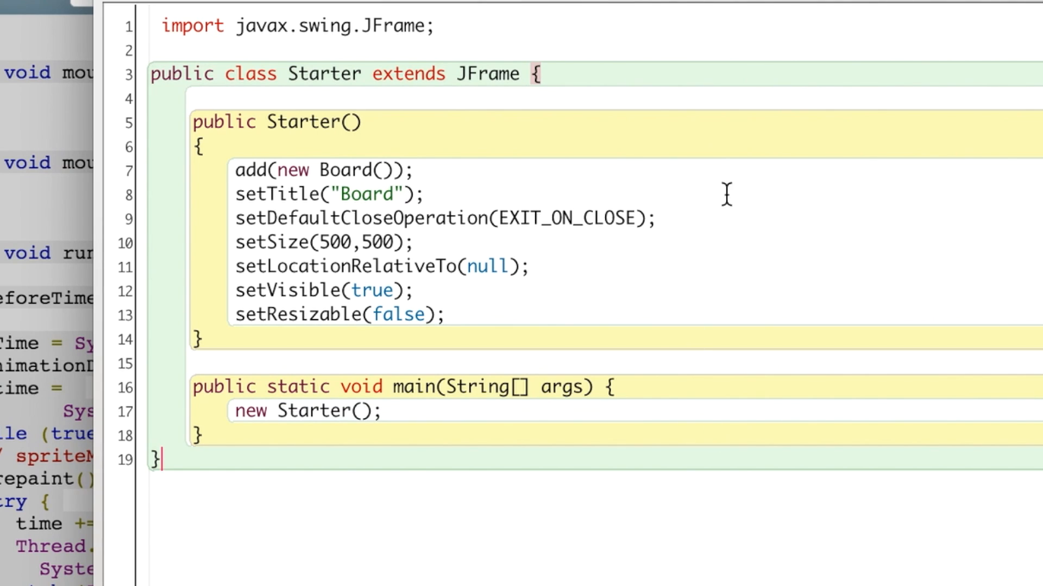
mouse_move(238, 315)
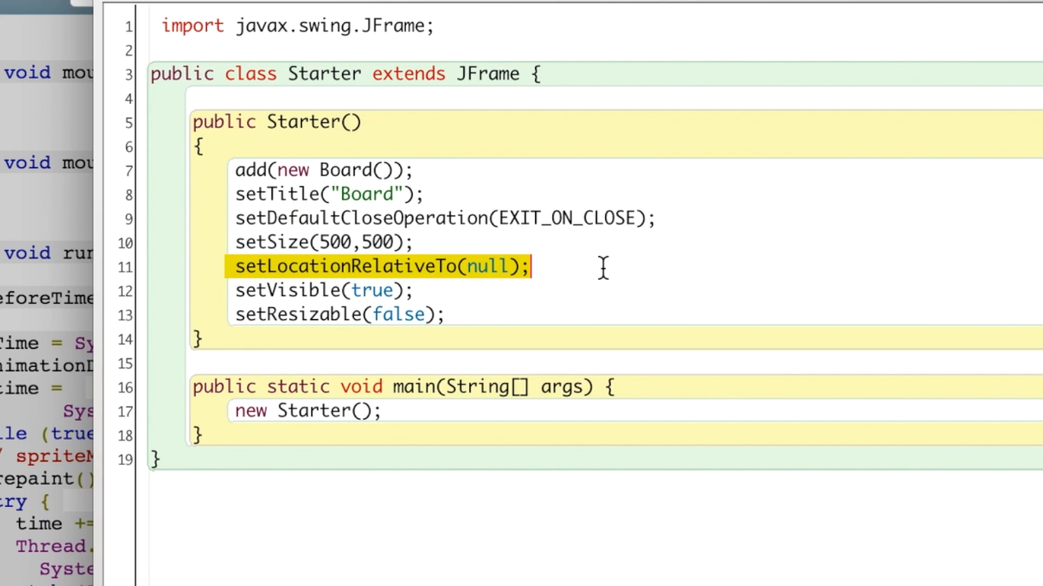
mouse_move(280, 291)
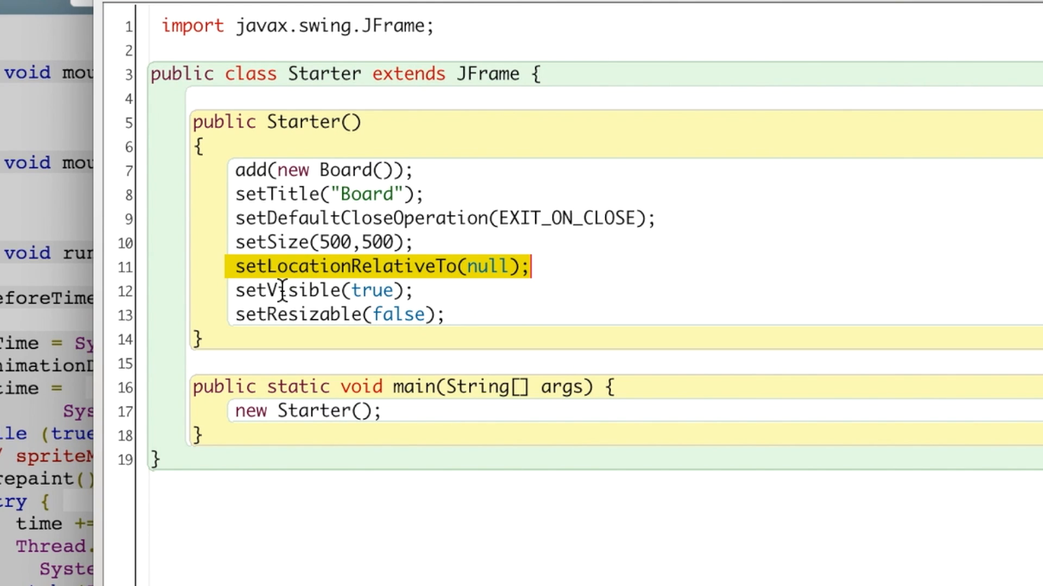
mouse_move(223, 314)
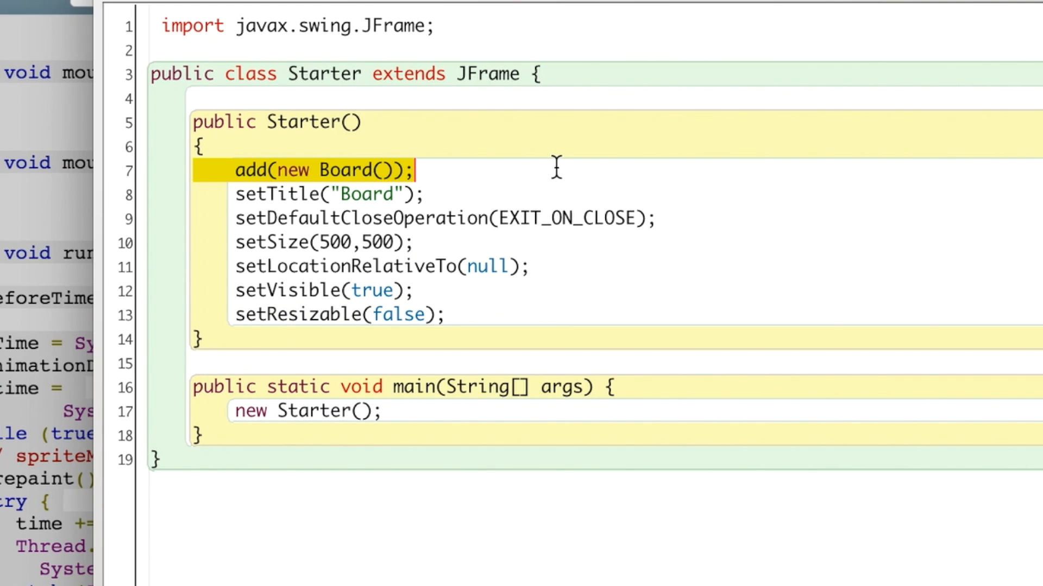
mouse_move(418, 114)
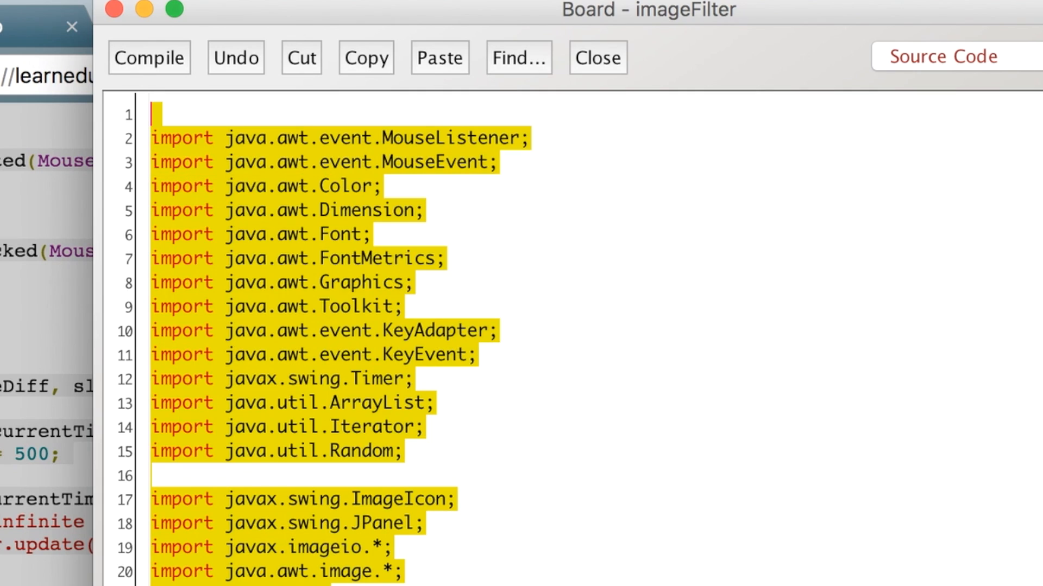
scroll(down, 3)
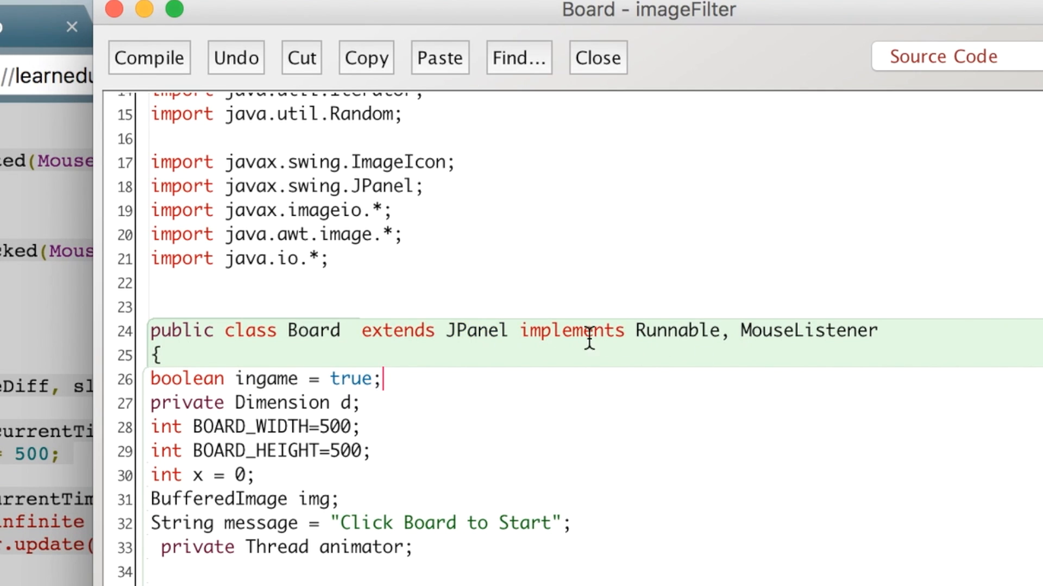
drag(522, 330, 878, 330)
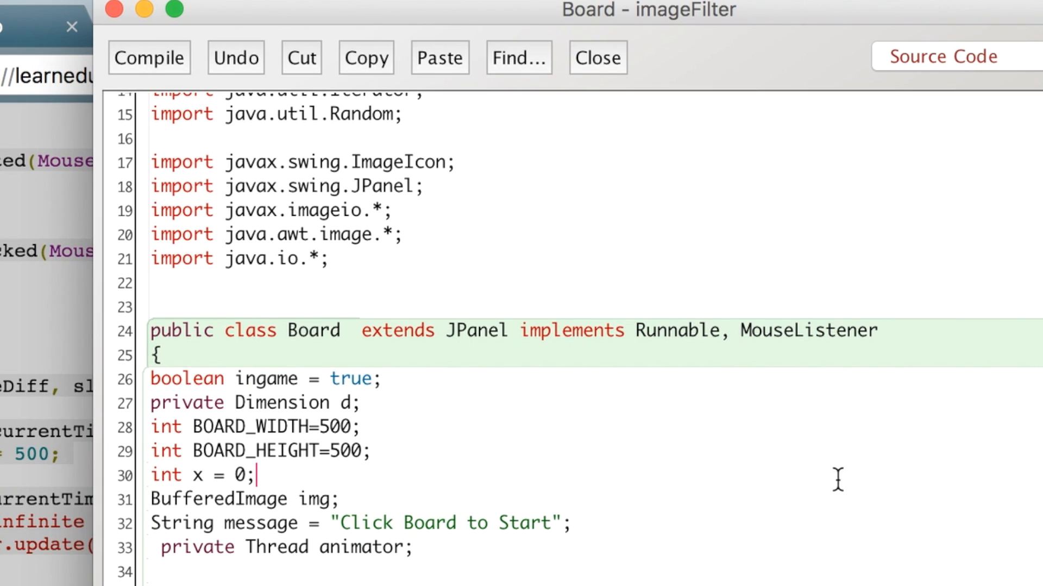
mouse_move(327, 470)
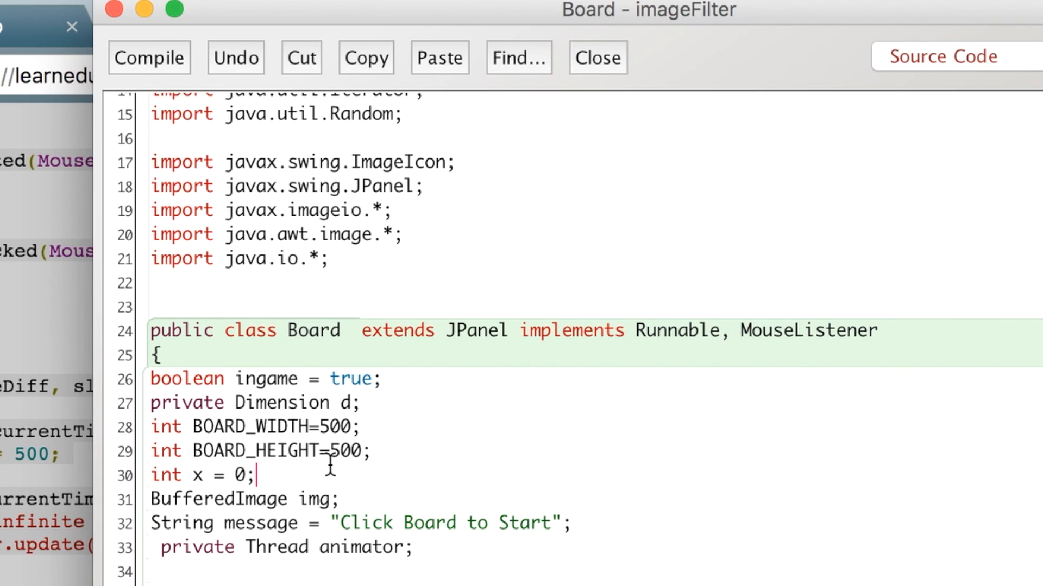
mouse_move(392, 451)
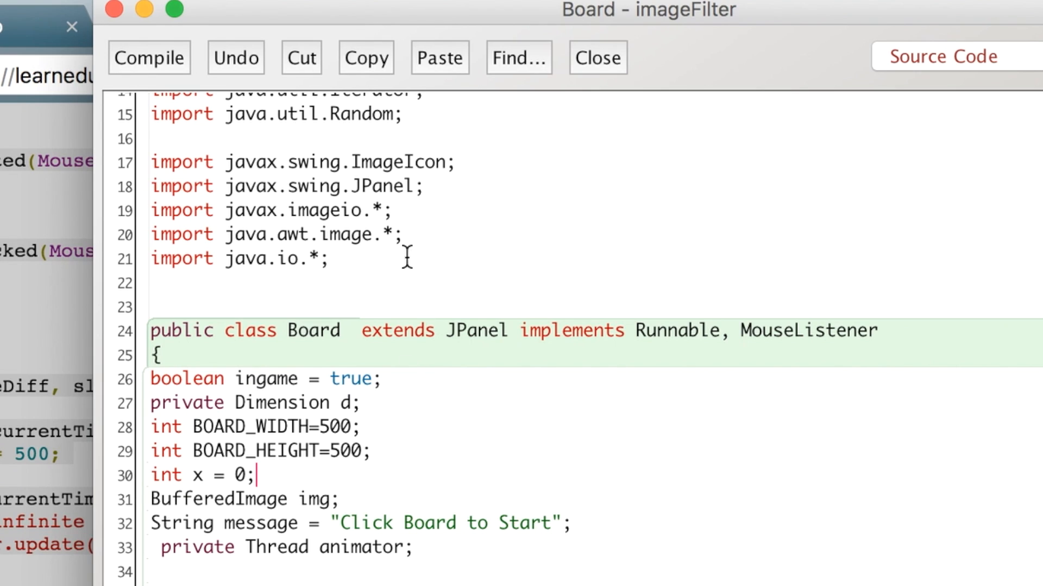
mouse_move(393, 460)
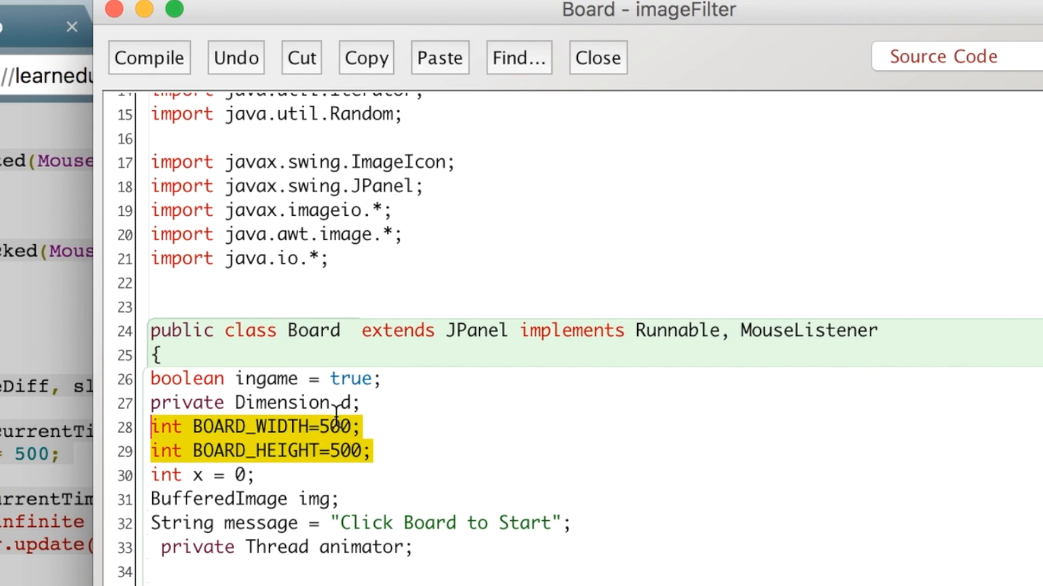
mouse_move(431, 484)
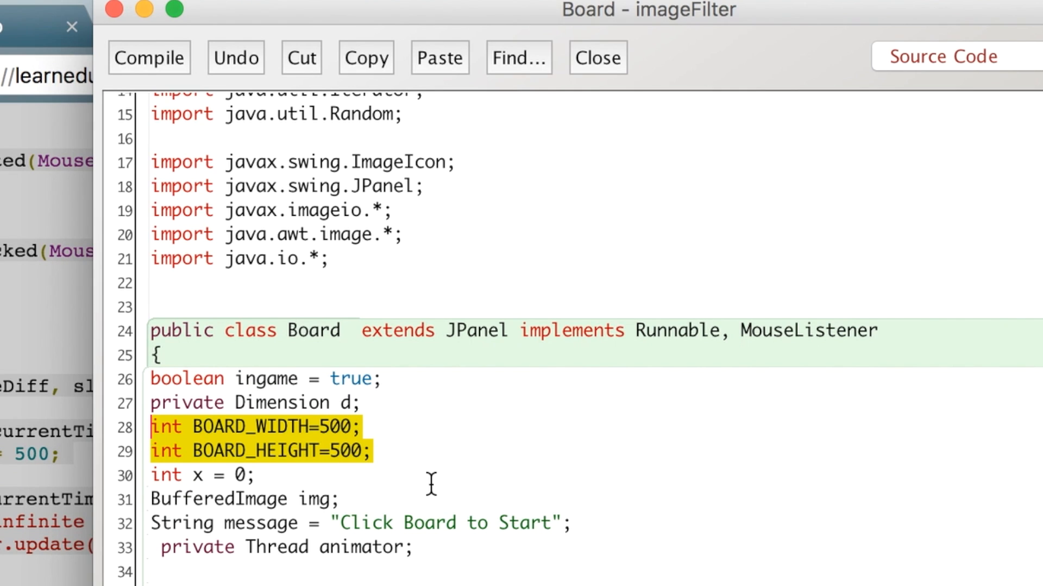
scroll(down, 3)
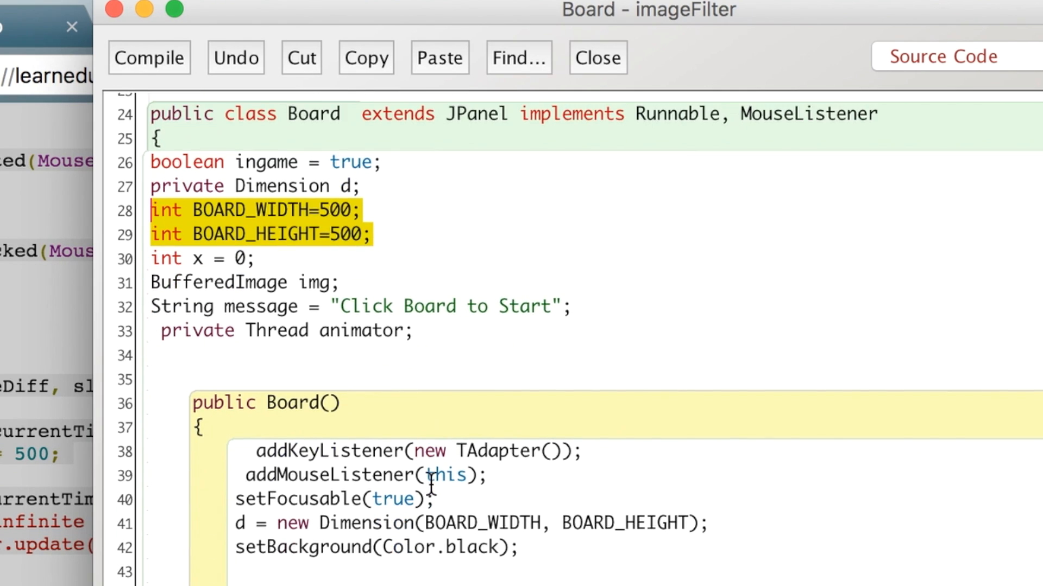
scroll(down, 3)
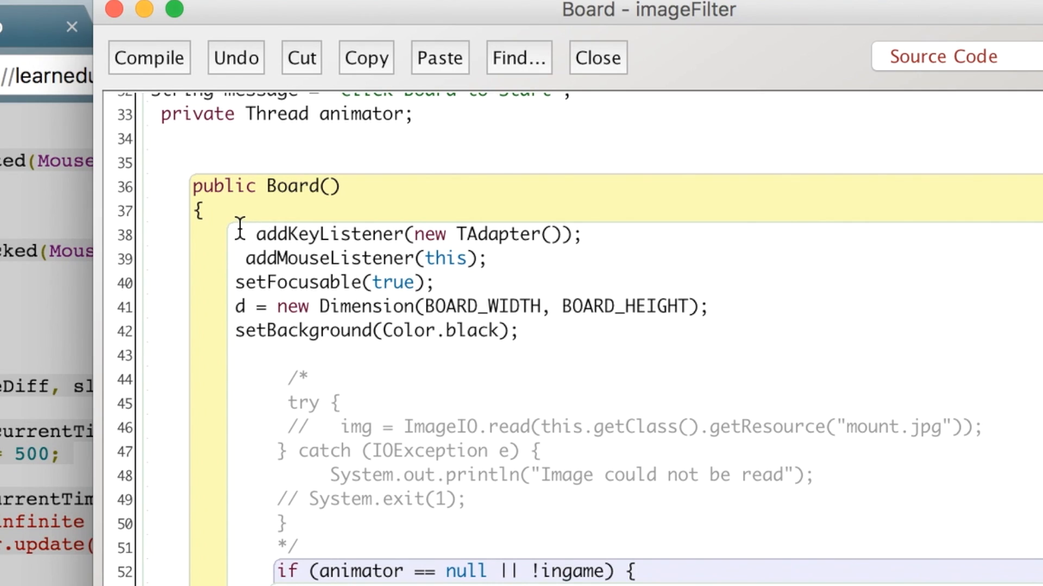
drag(256, 233, 435, 282)
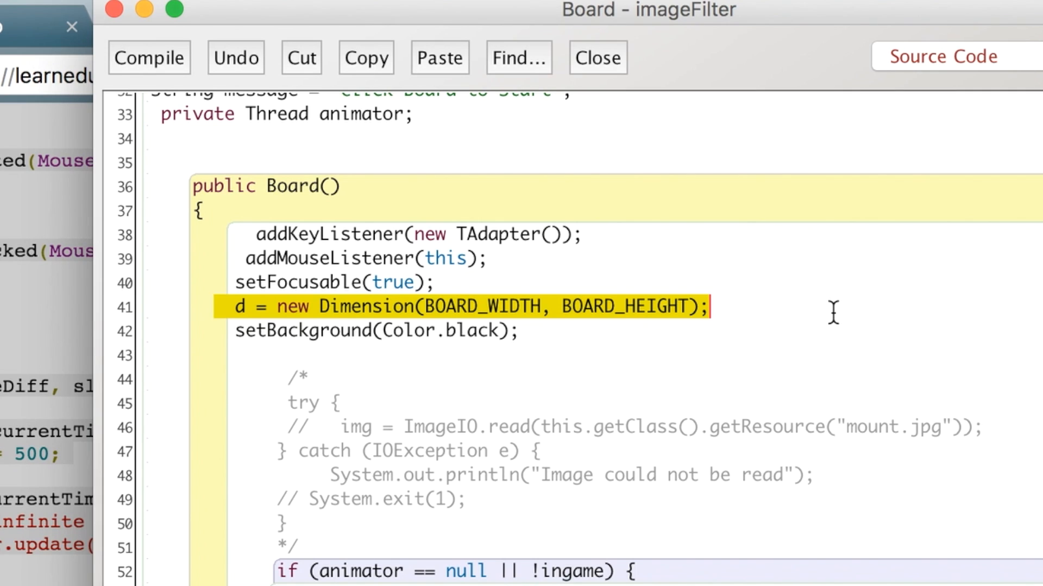
mouse_move(491, 334)
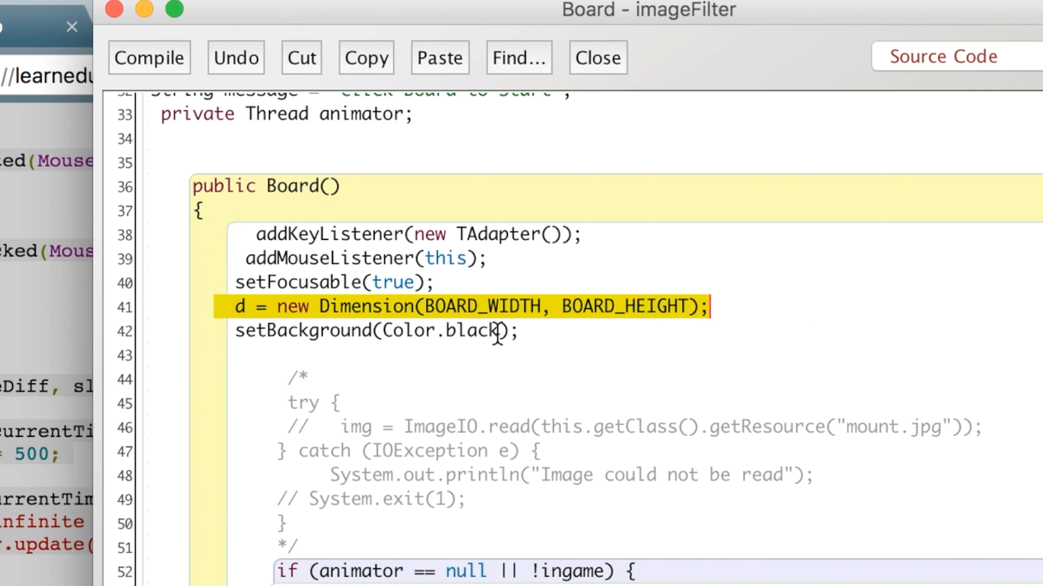
mouse_move(214, 387)
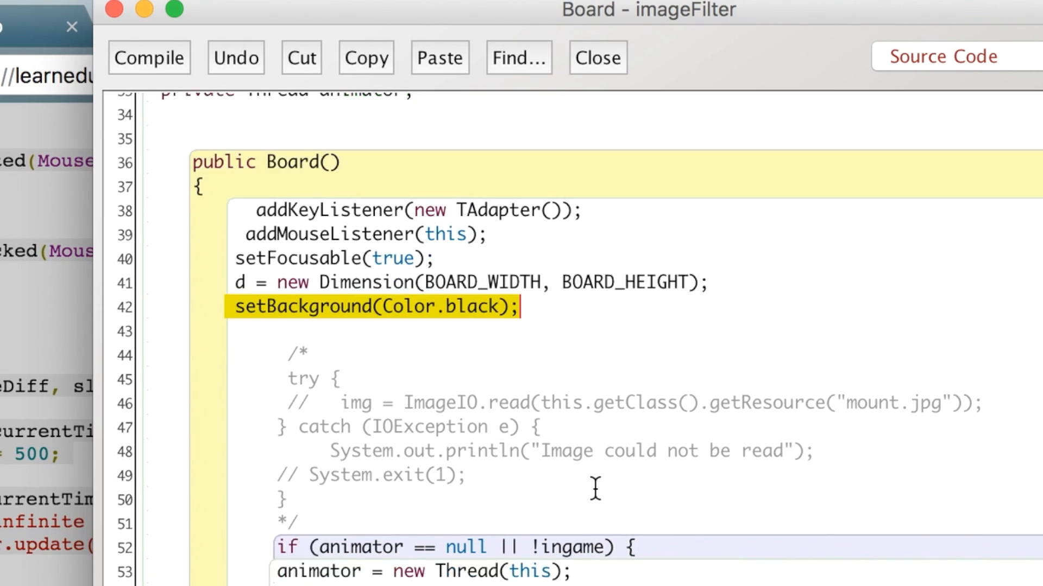
scroll(down, 3)
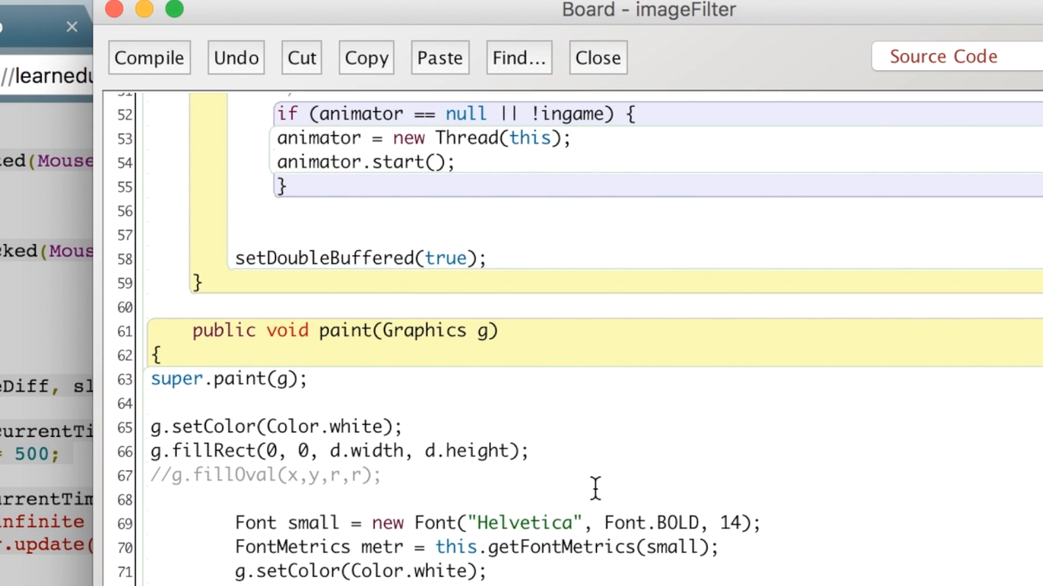
mouse_move(146, 426)
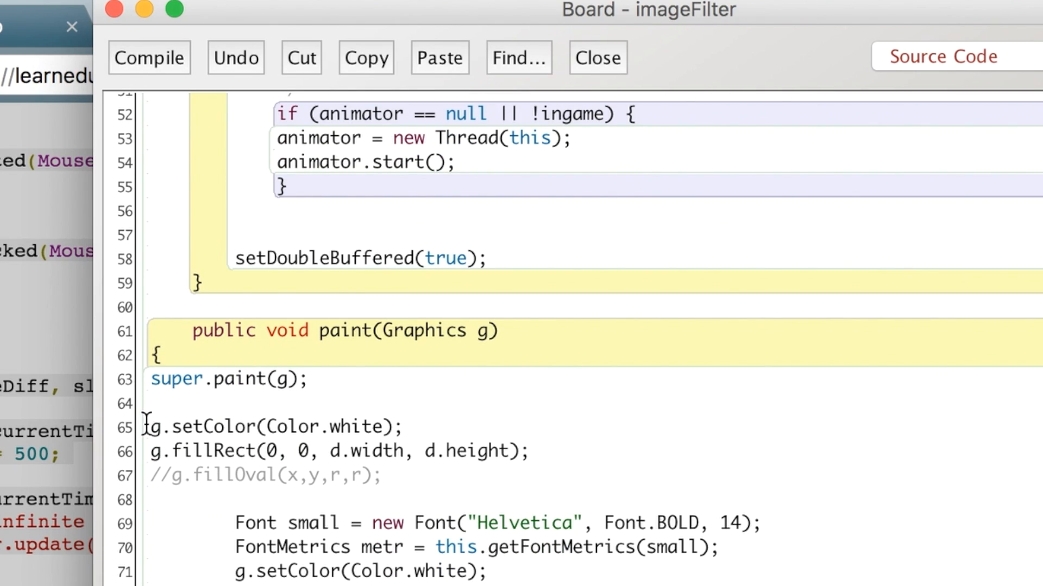
drag(151, 426, 528, 452)
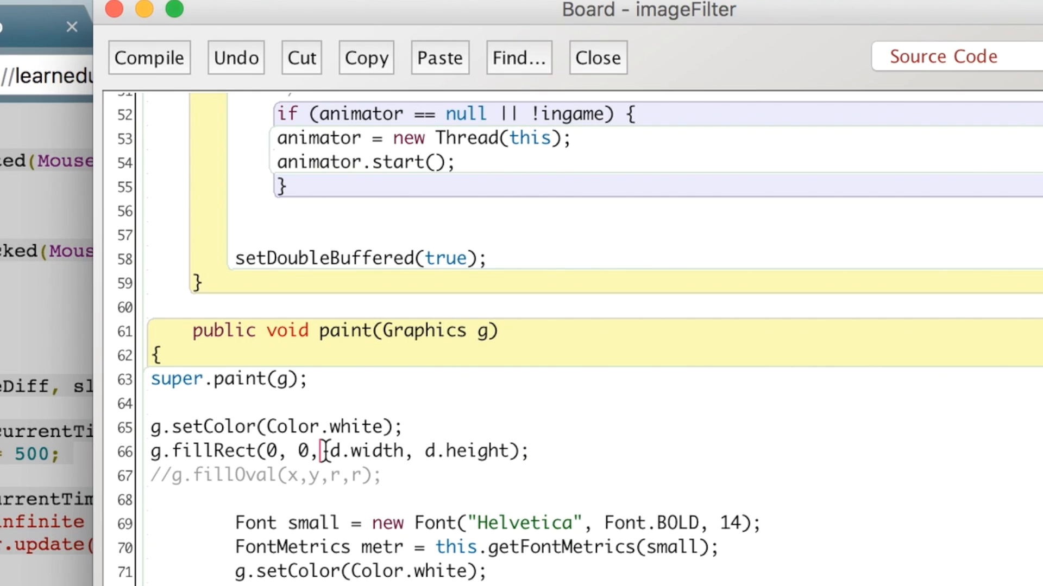
double_click(367, 452)
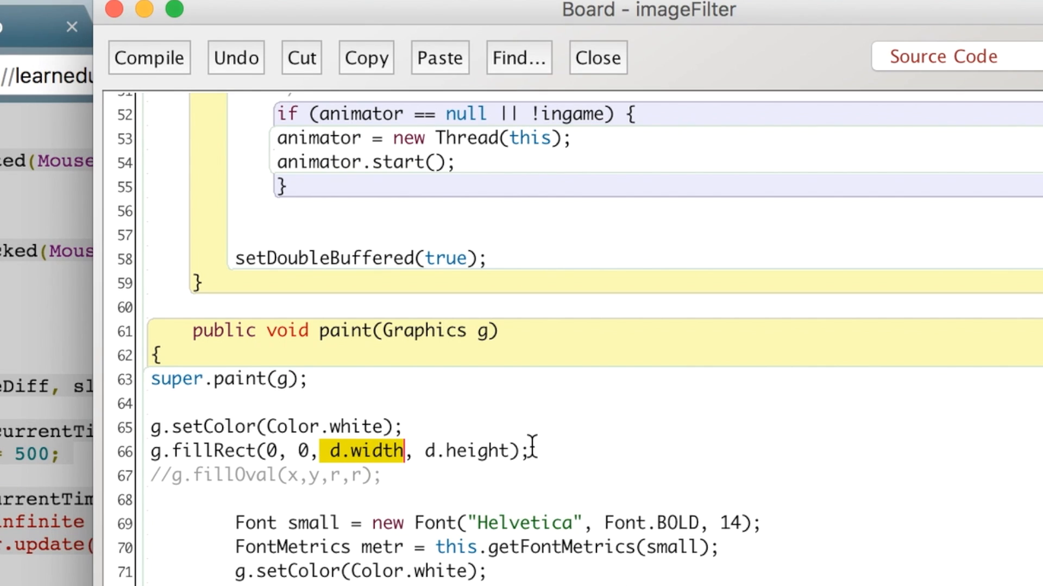
mouse_move(449, 470)
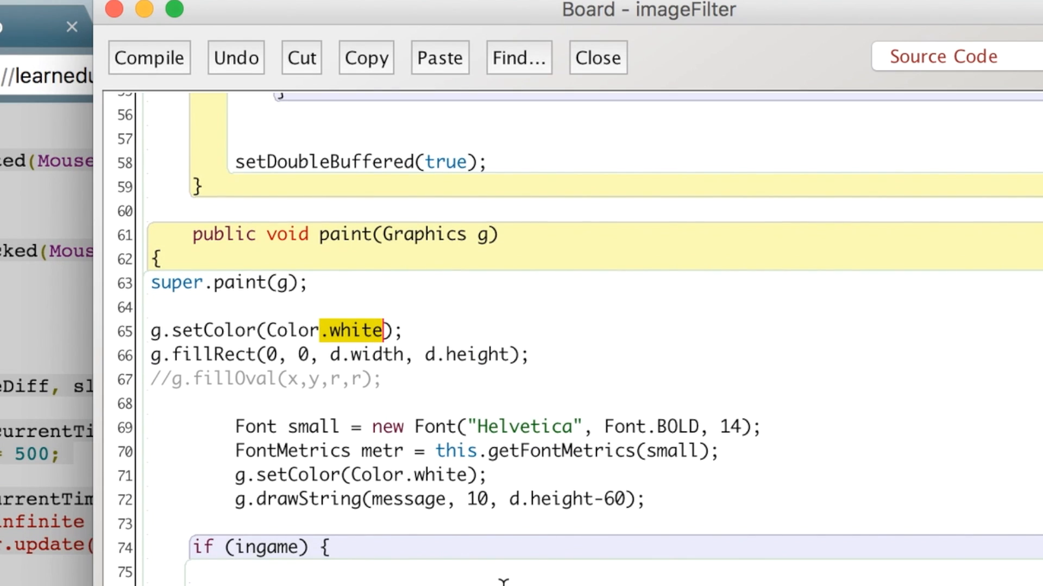
scroll(down, 3)
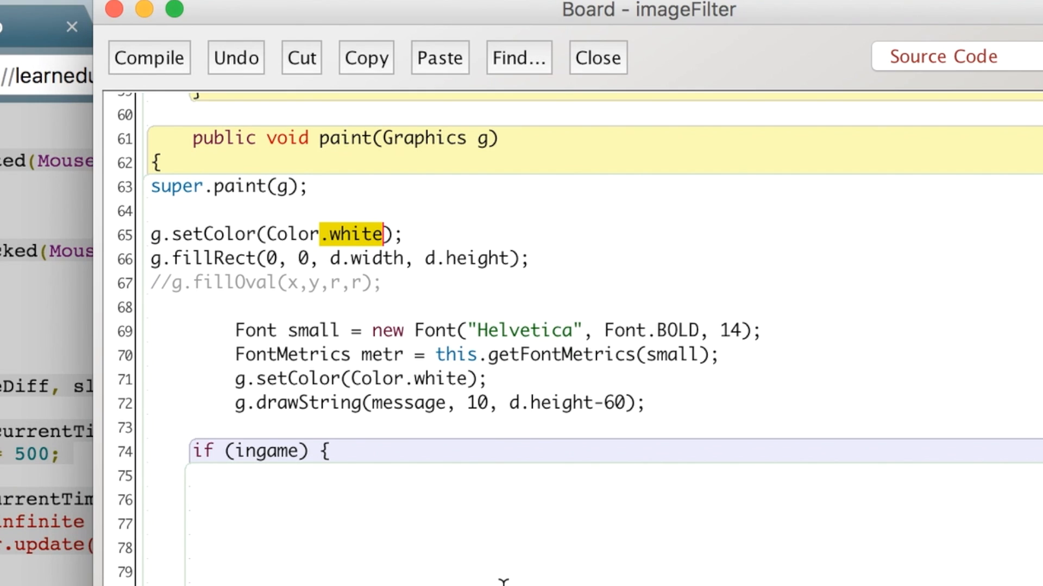
drag(234, 331, 646, 403)
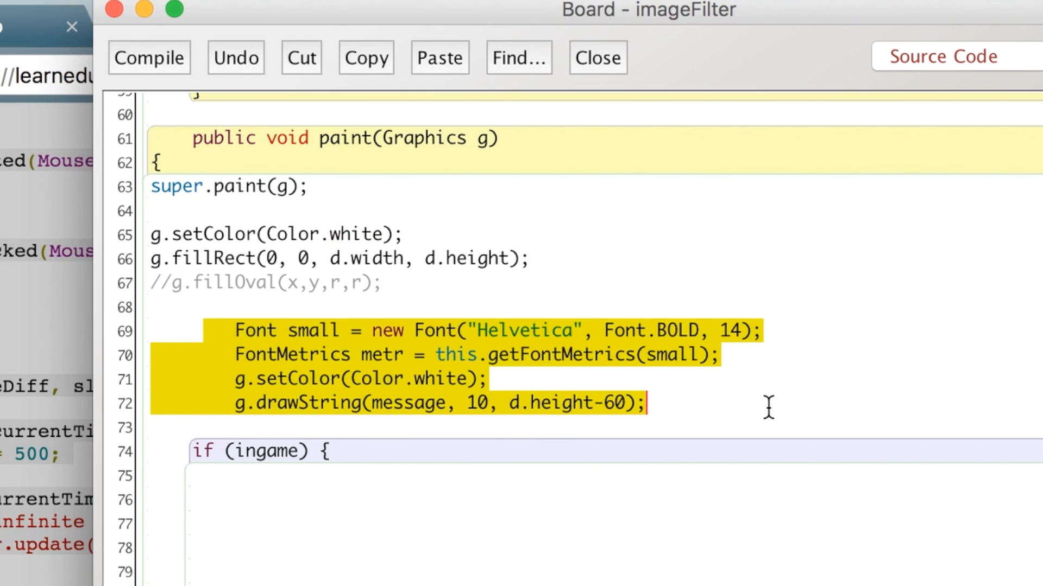
Scroll down to Board's run method and select the animationDelay = 500 line.
scroll(down, 3)
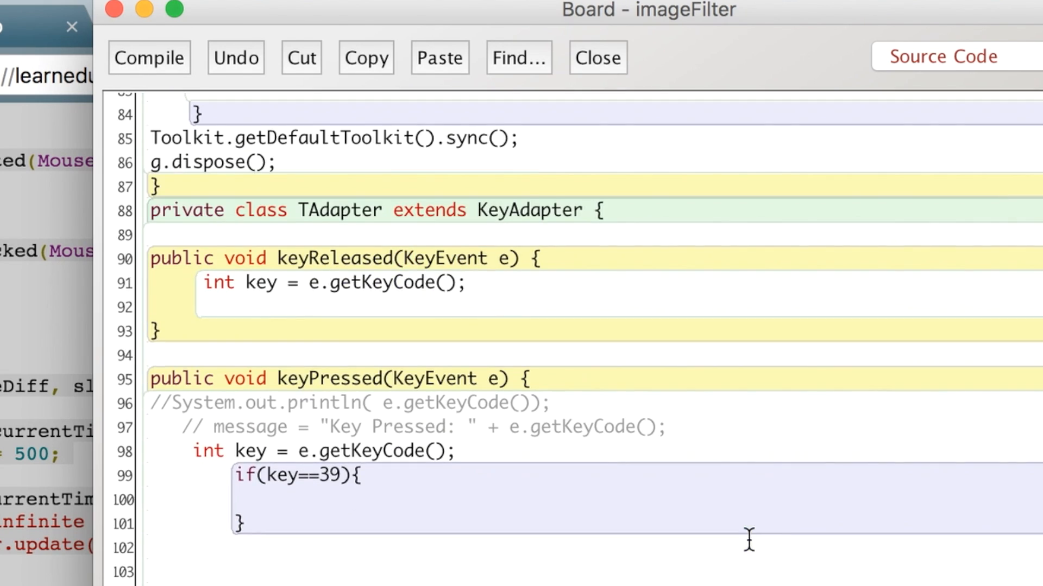
scroll(down, 3)
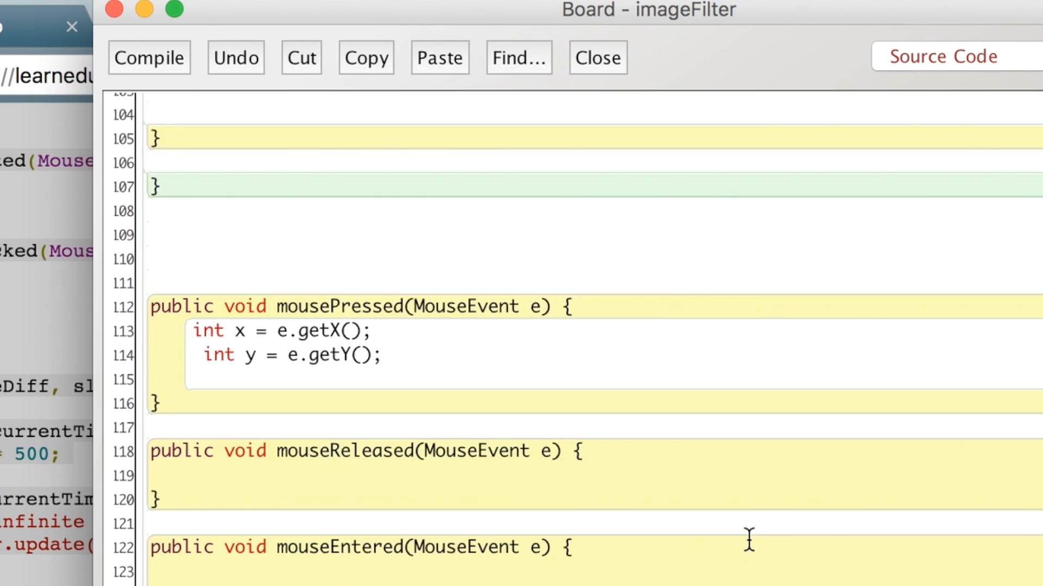
scroll(down, 3)
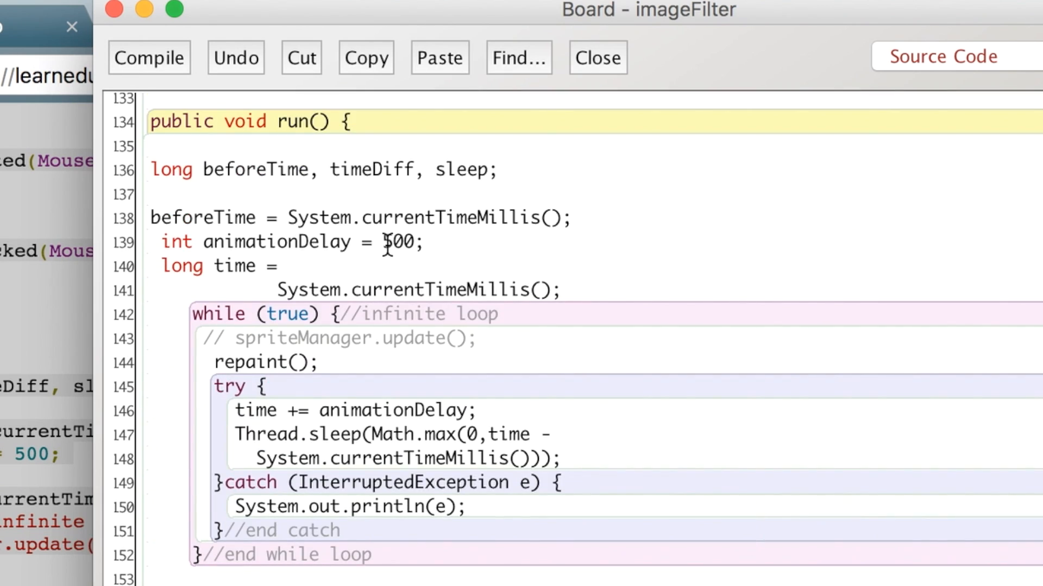
triple_click(292, 242)
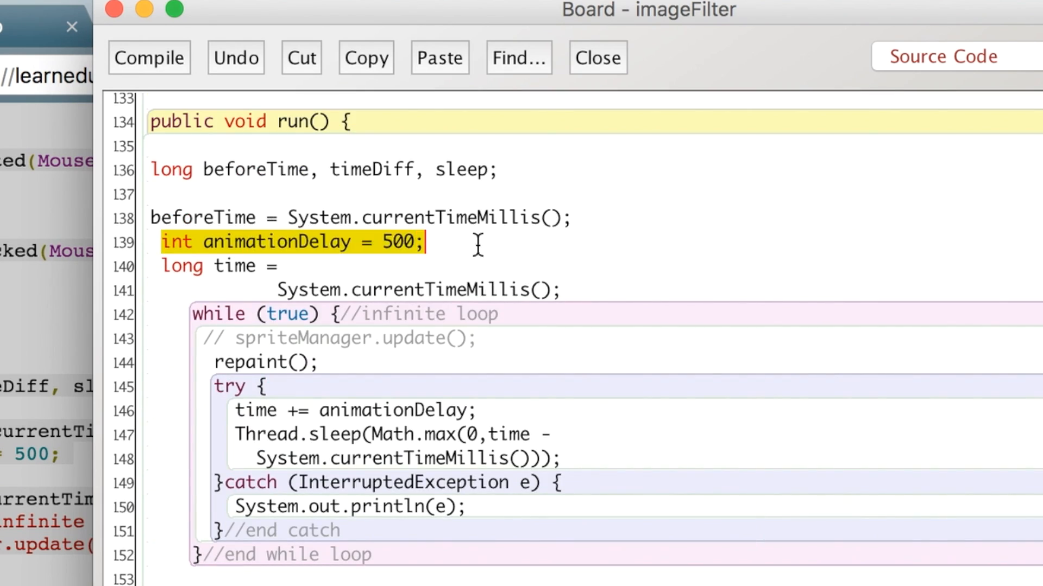
mouse_move(393, 242)
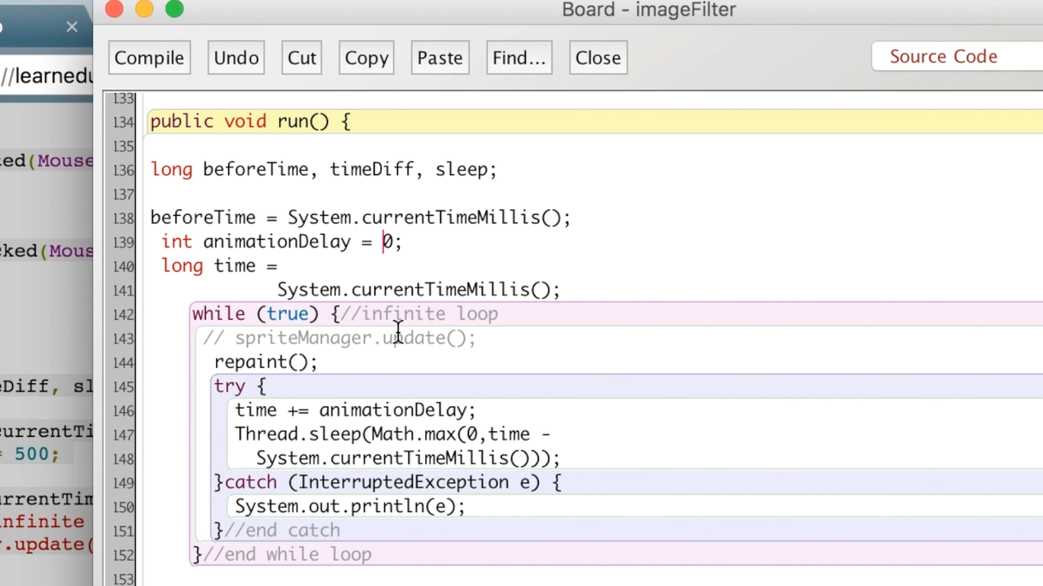
Make the line read int animationDelay = 10;.
text(1)
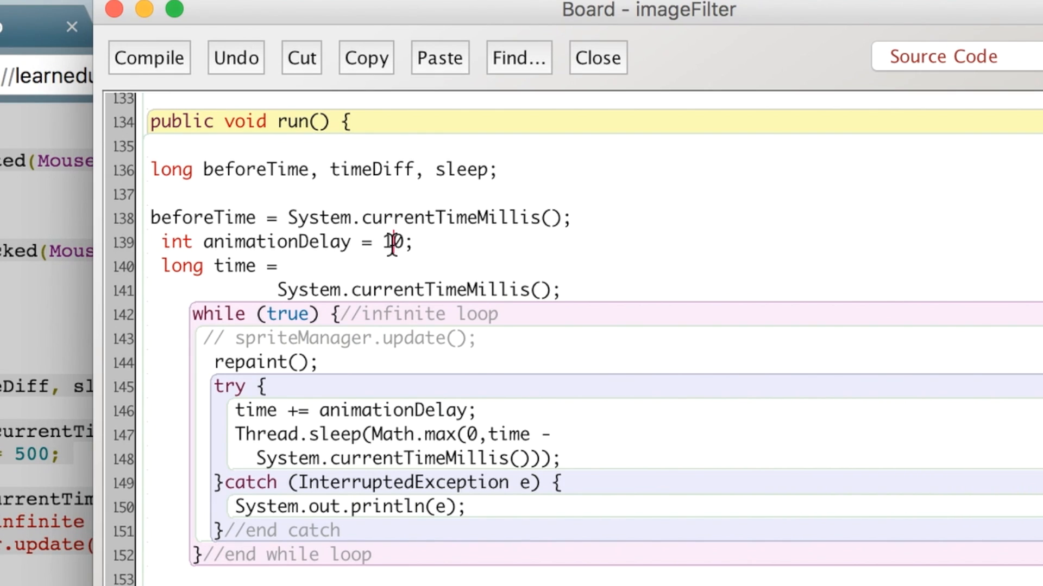
mouse_move(750, 416)
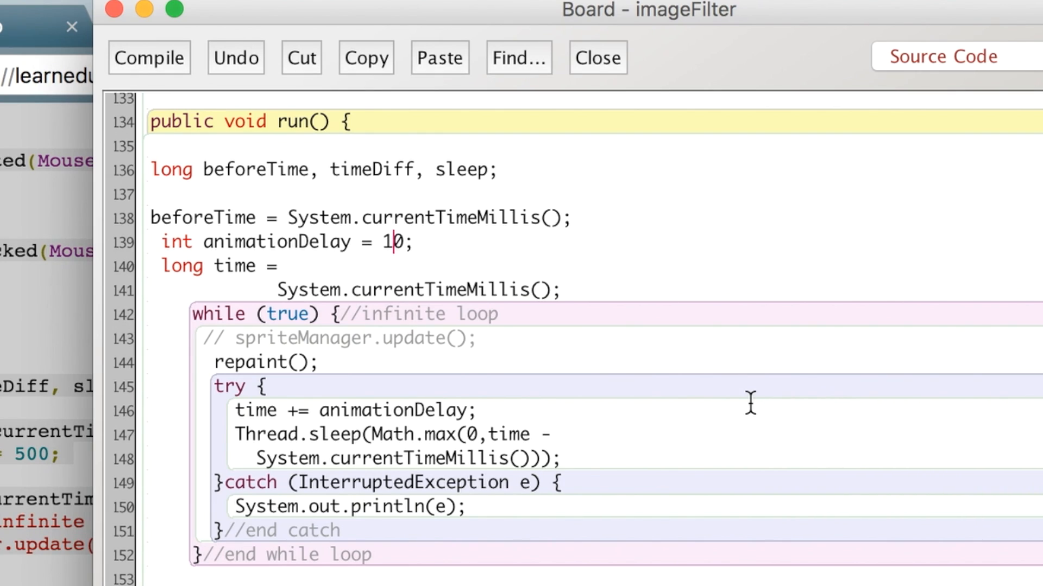
mouse_move(660, 562)
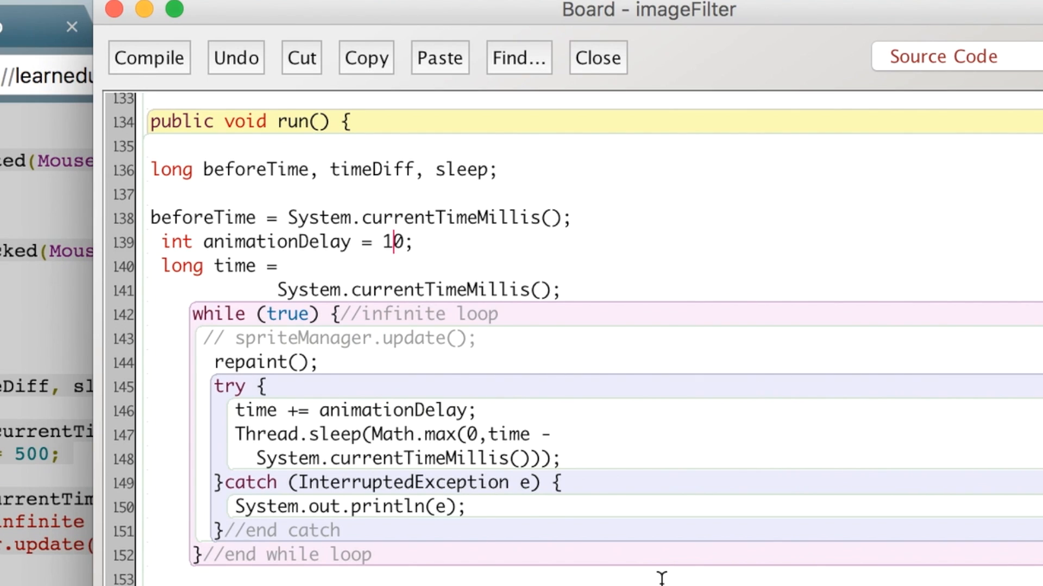
mouse_move(360, 328)
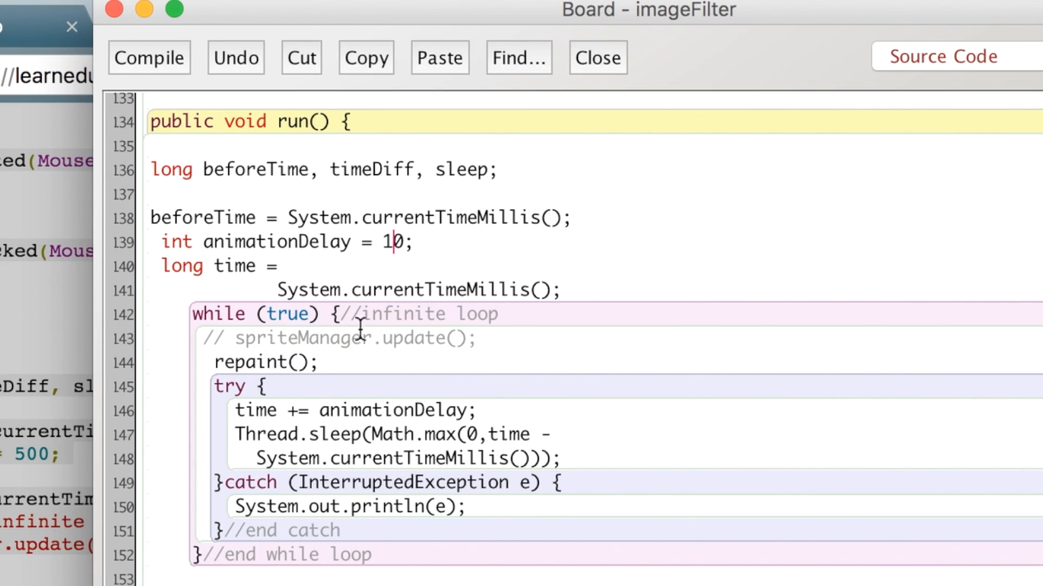
mouse_move(586, 519)
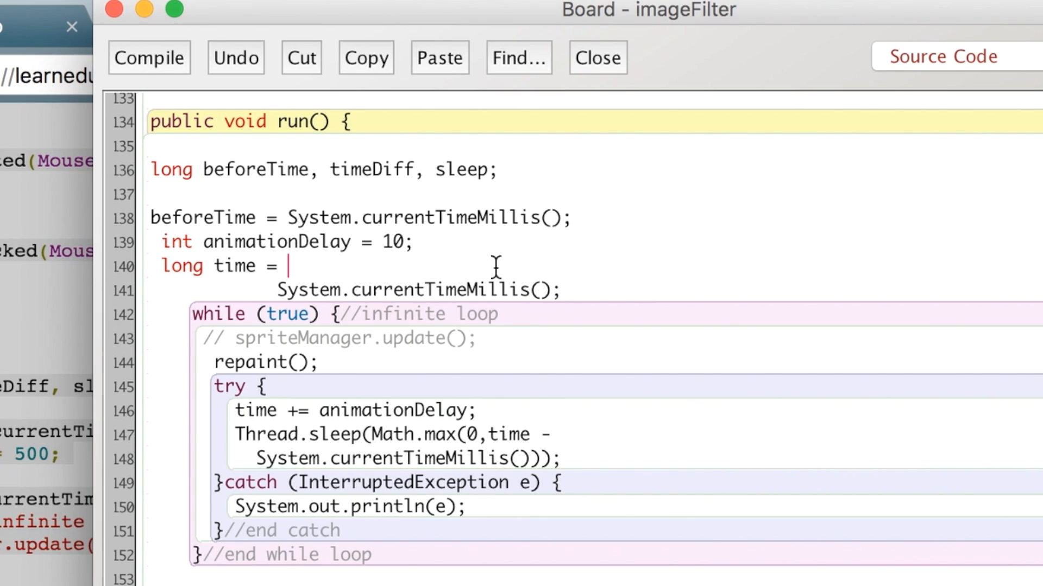
mouse_move(467, 555)
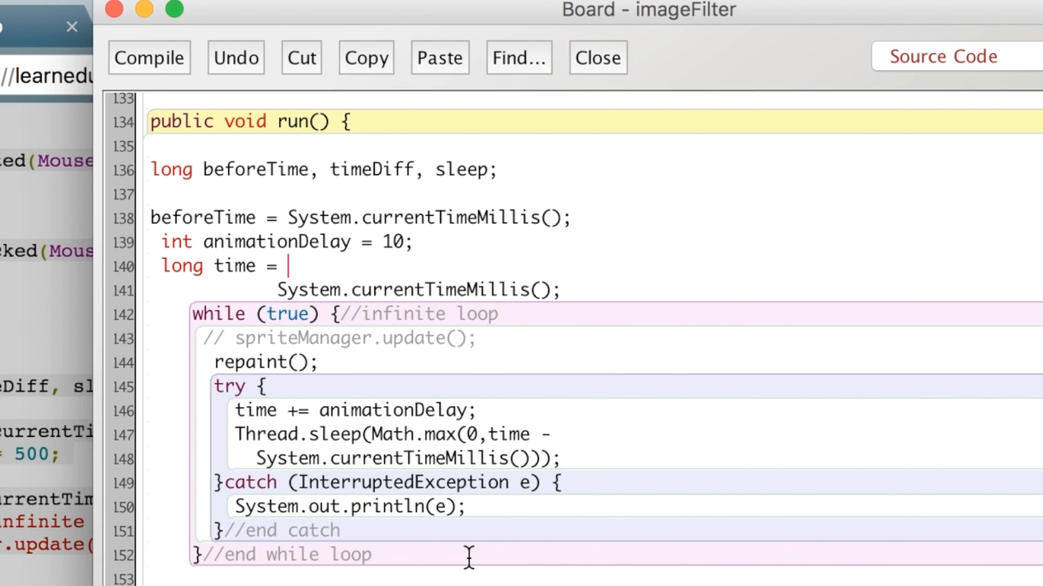